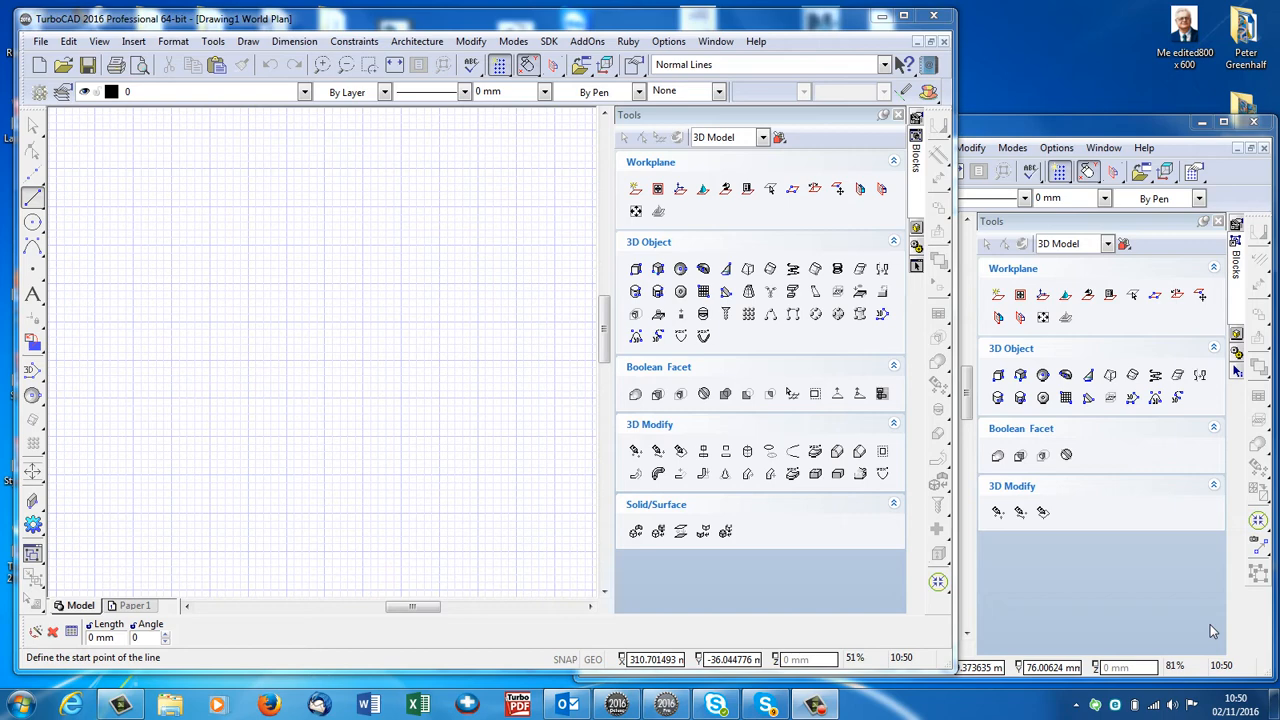
{"action": "mouse_move", "coordinate": [270, 132]}
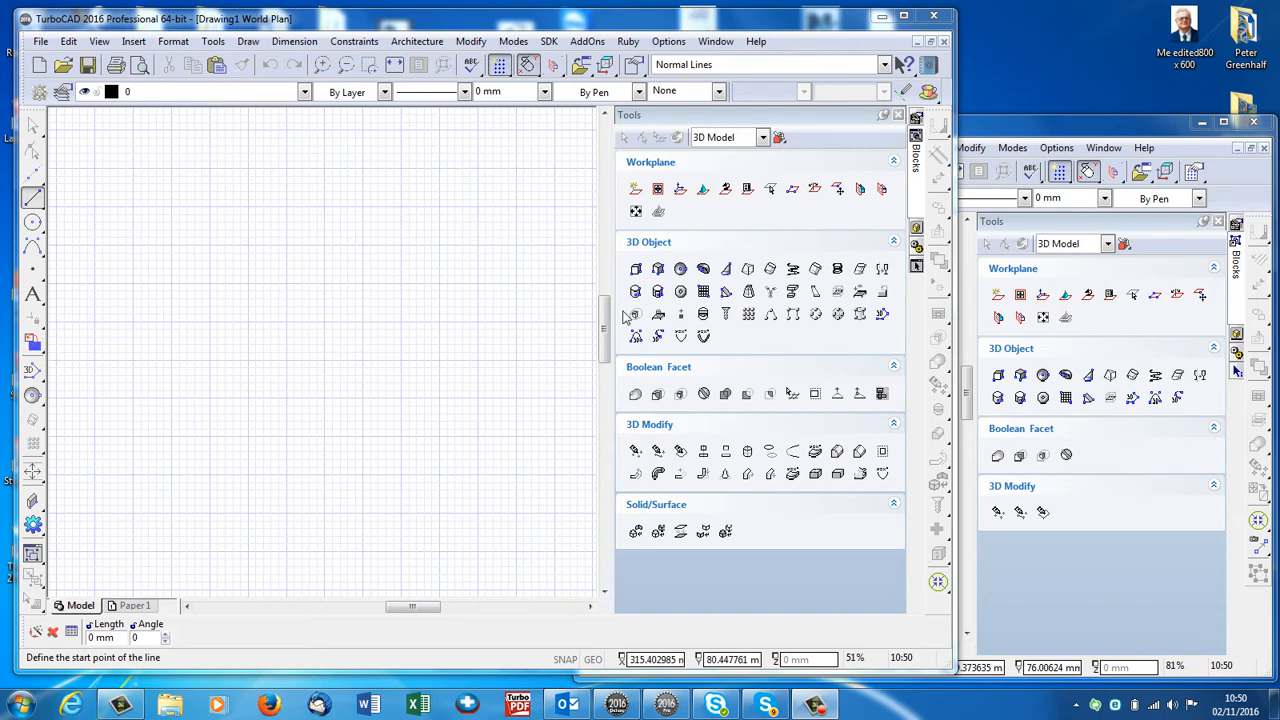
{"action": "mouse_move", "coordinate": [1050, 636]}
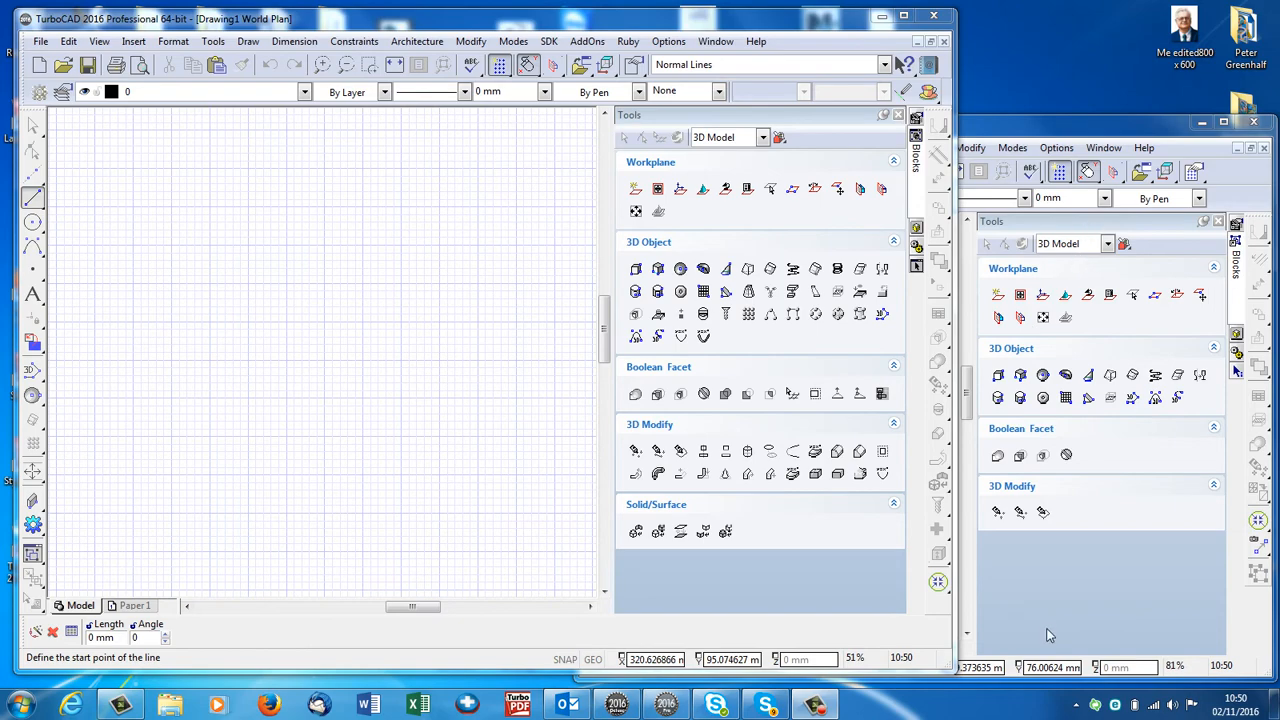
{"action": "mouse_move", "coordinate": [458, 378]}
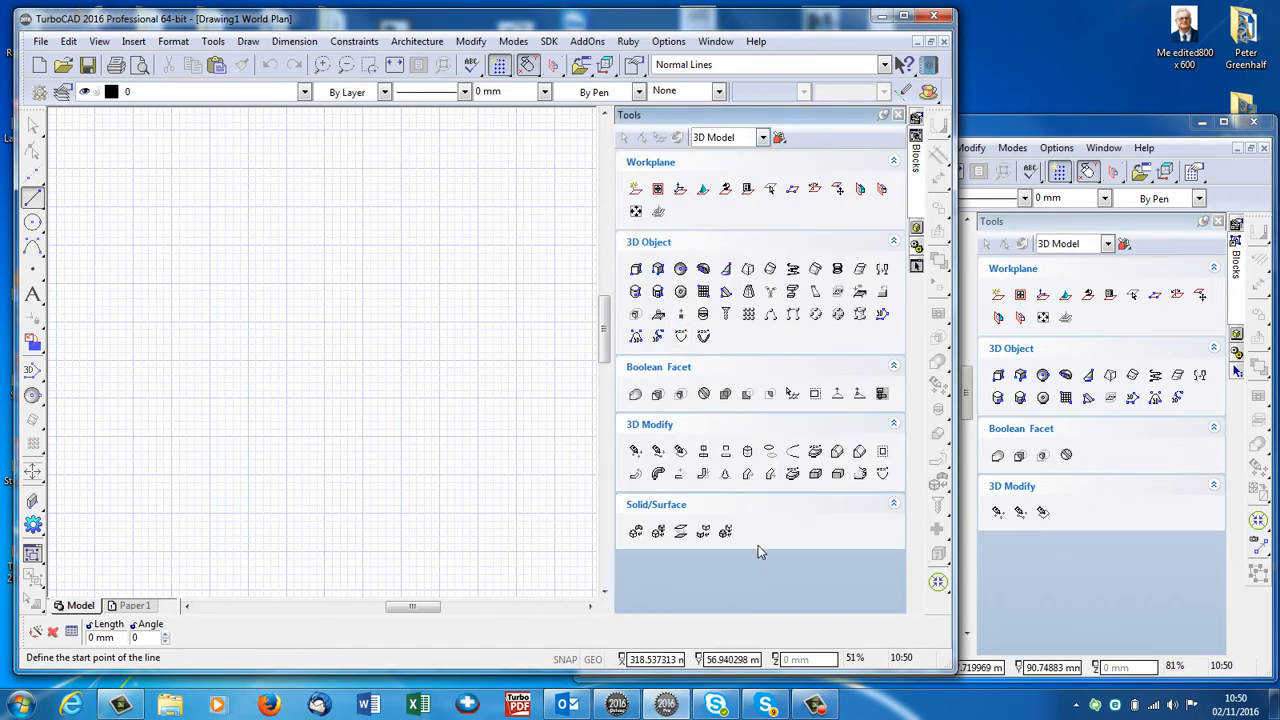
{"action": "mouse_move", "coordinate": [900, 536]}
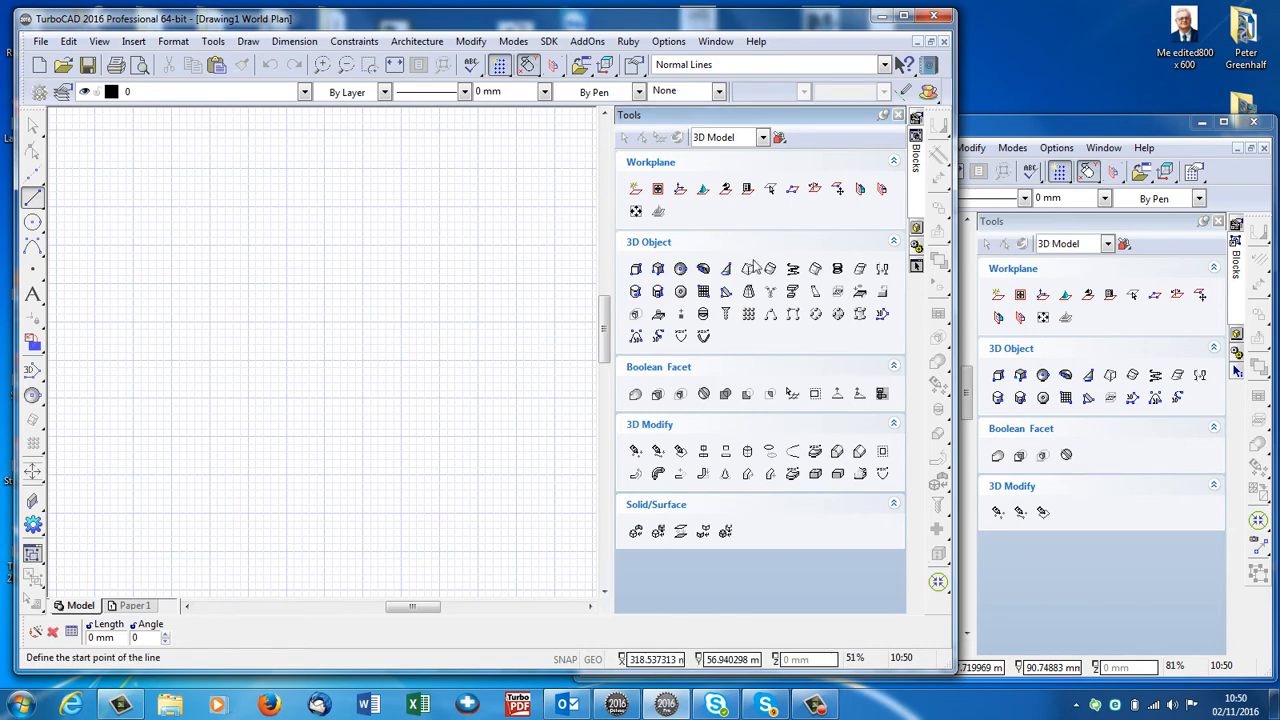
{"action": "mouse_move", "coordinate": [780, 528]}
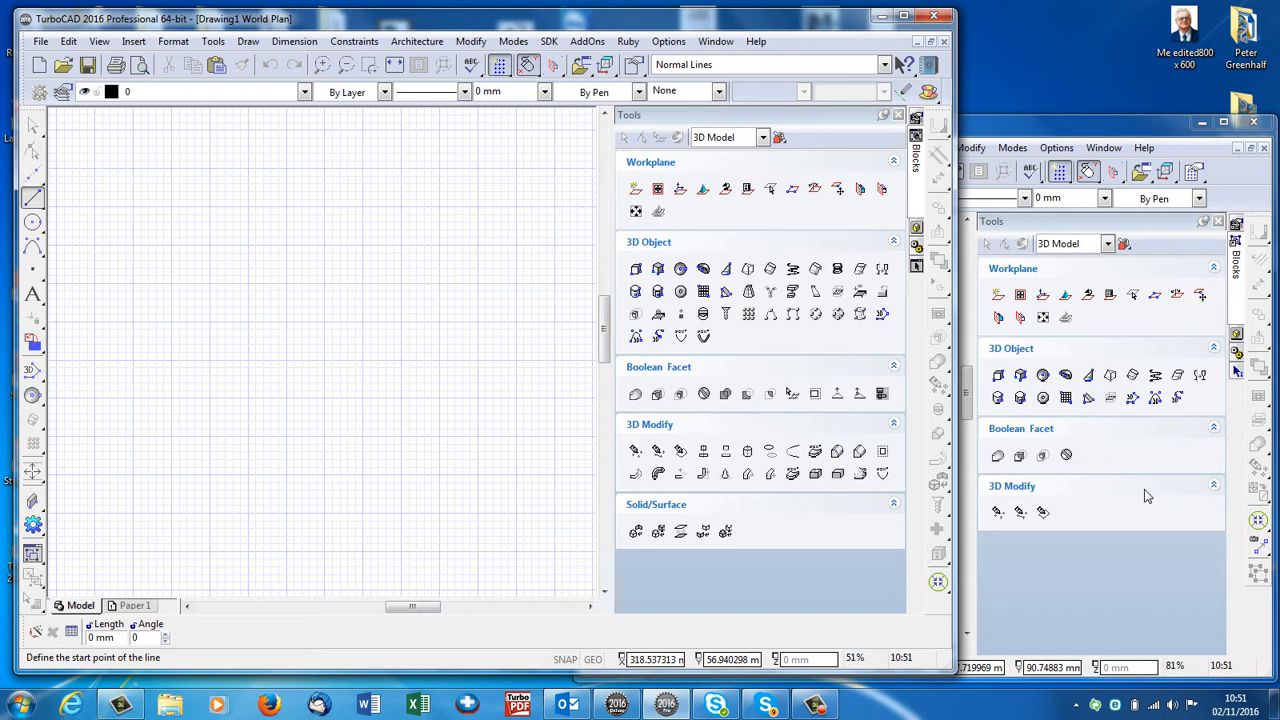
{"action": "mouse_move", "coordinate": [1020, 512]}
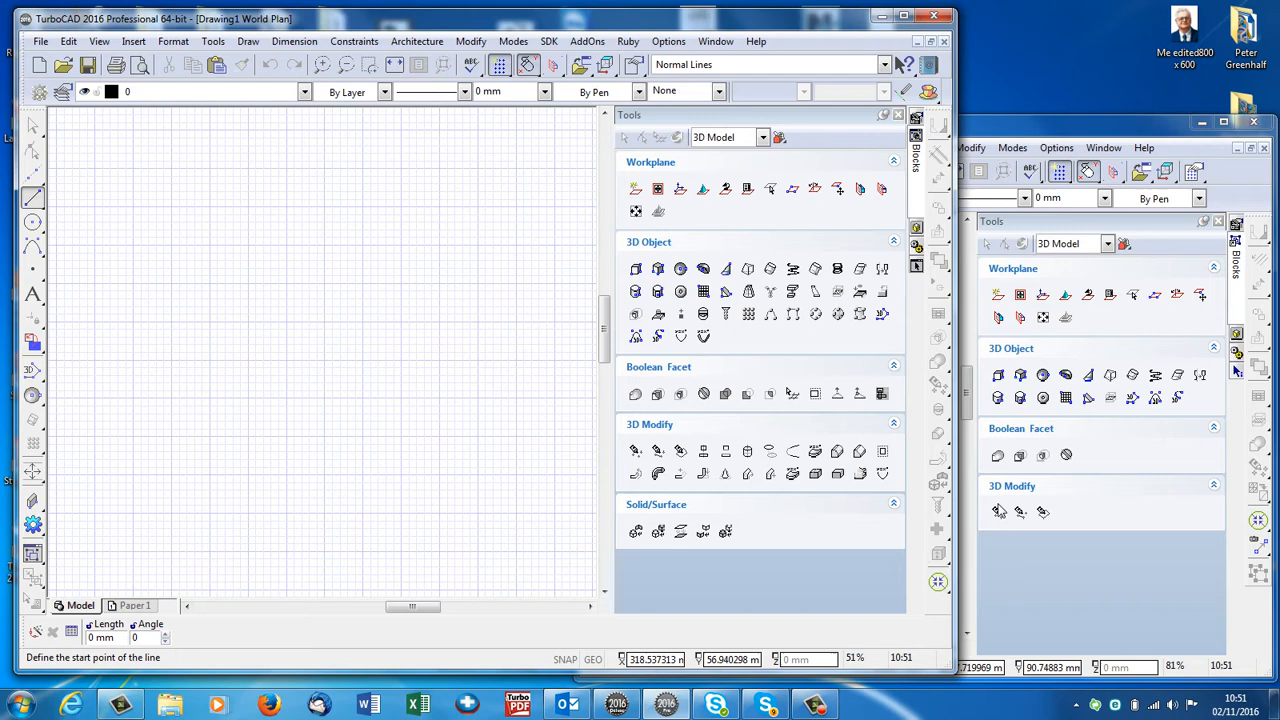
{"action": "mouse_move", "coordinate": [704, 452]}
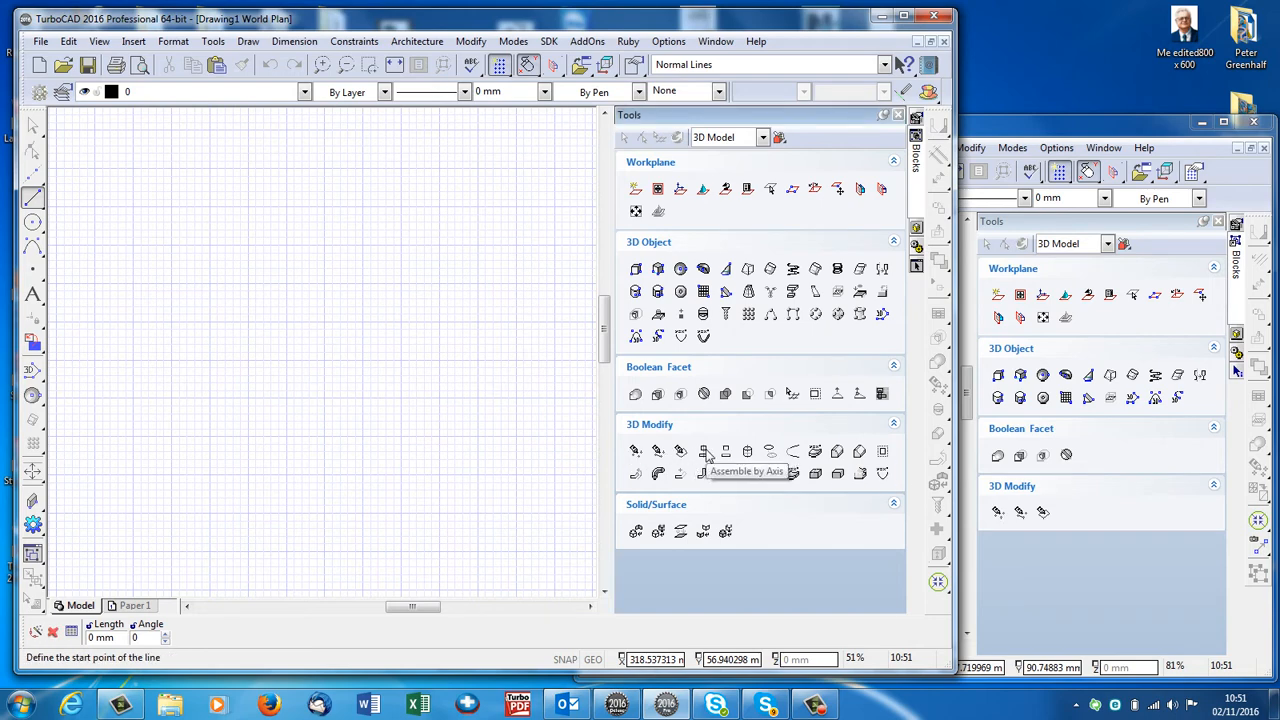
{"action": "mouse_move", "coordinate": [590, 426]}
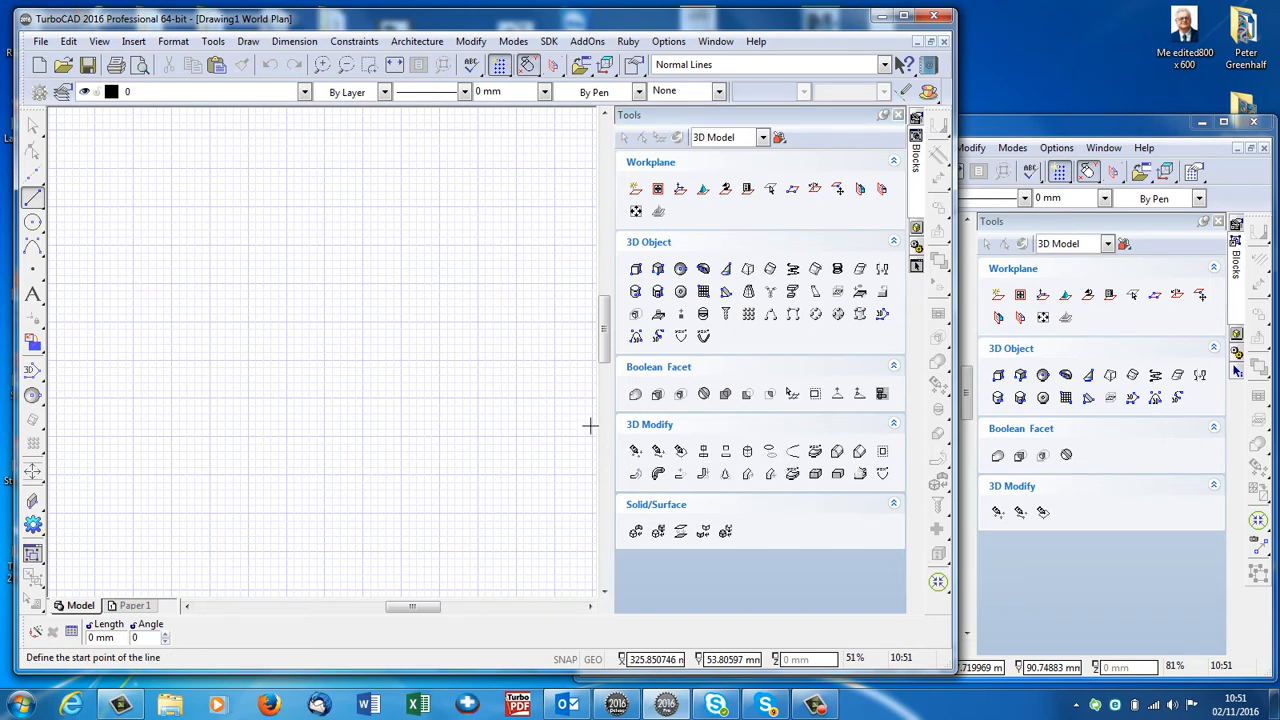
{"action": "mouse_move", "coordinate": [574, 412]}
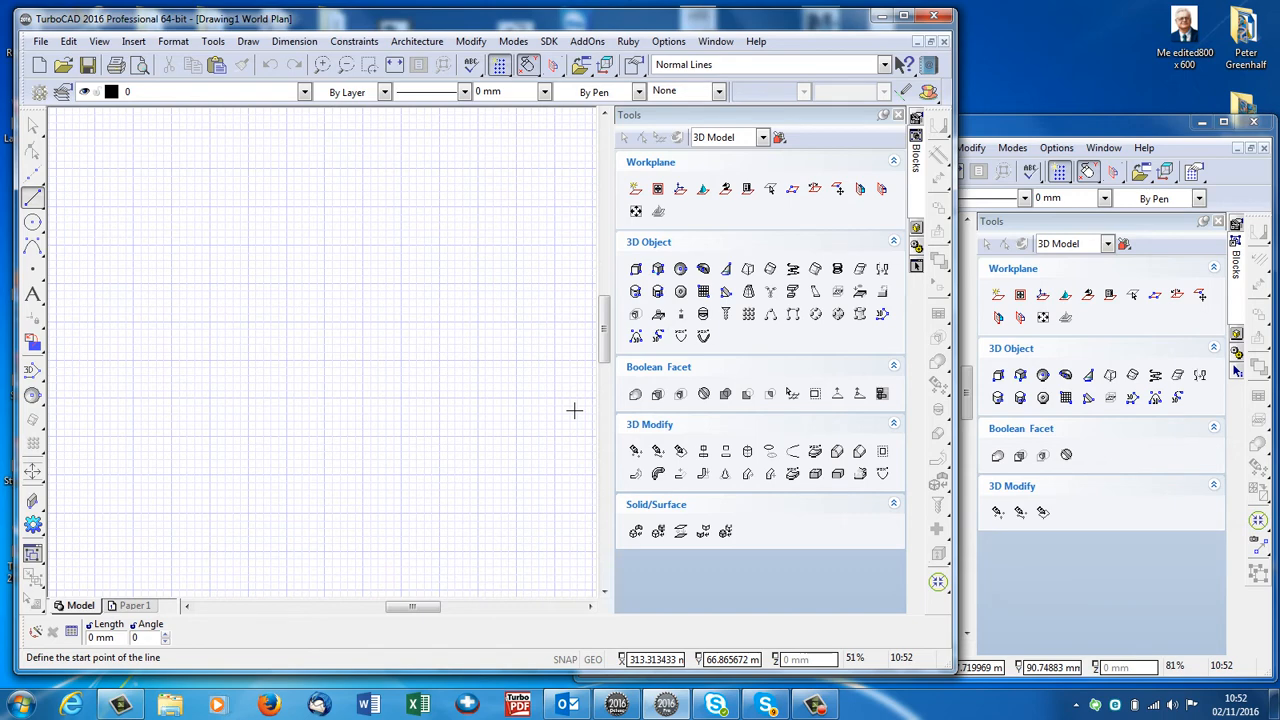
{"action": "mouse_move", "coordinate": [336, 364]}
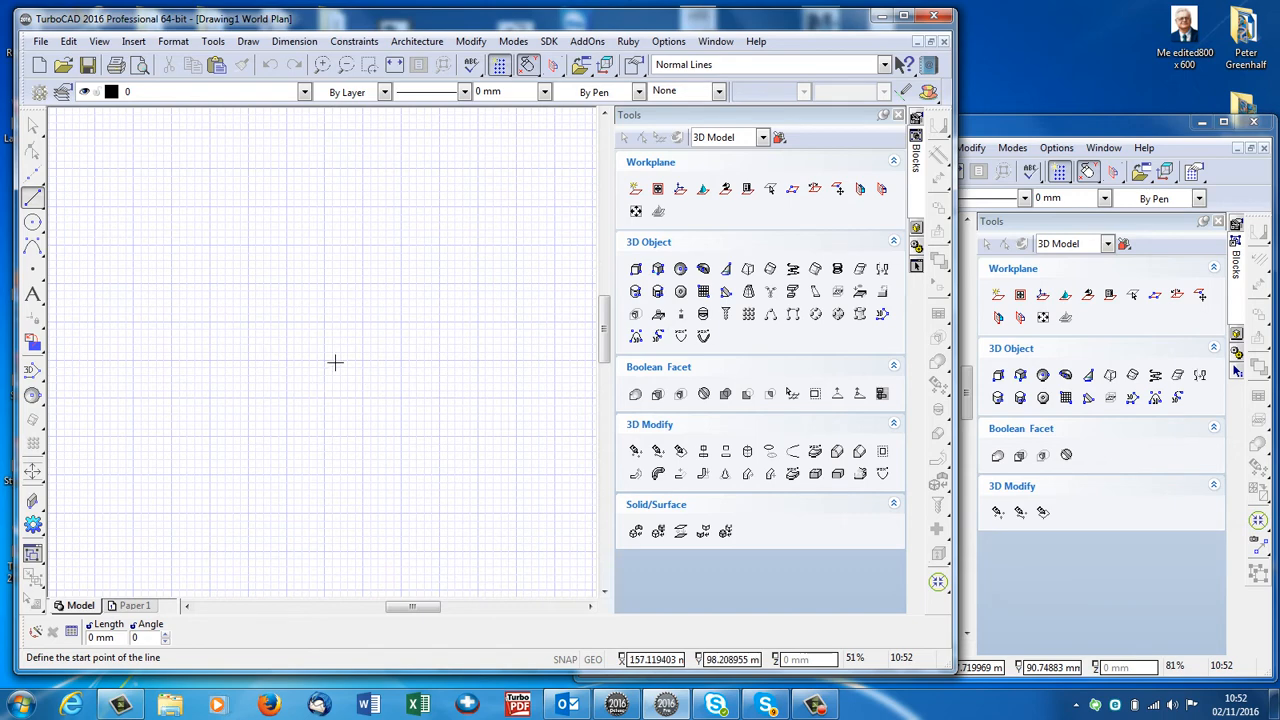
{"action": "mouse_move", "coordinate": [420, 368]}
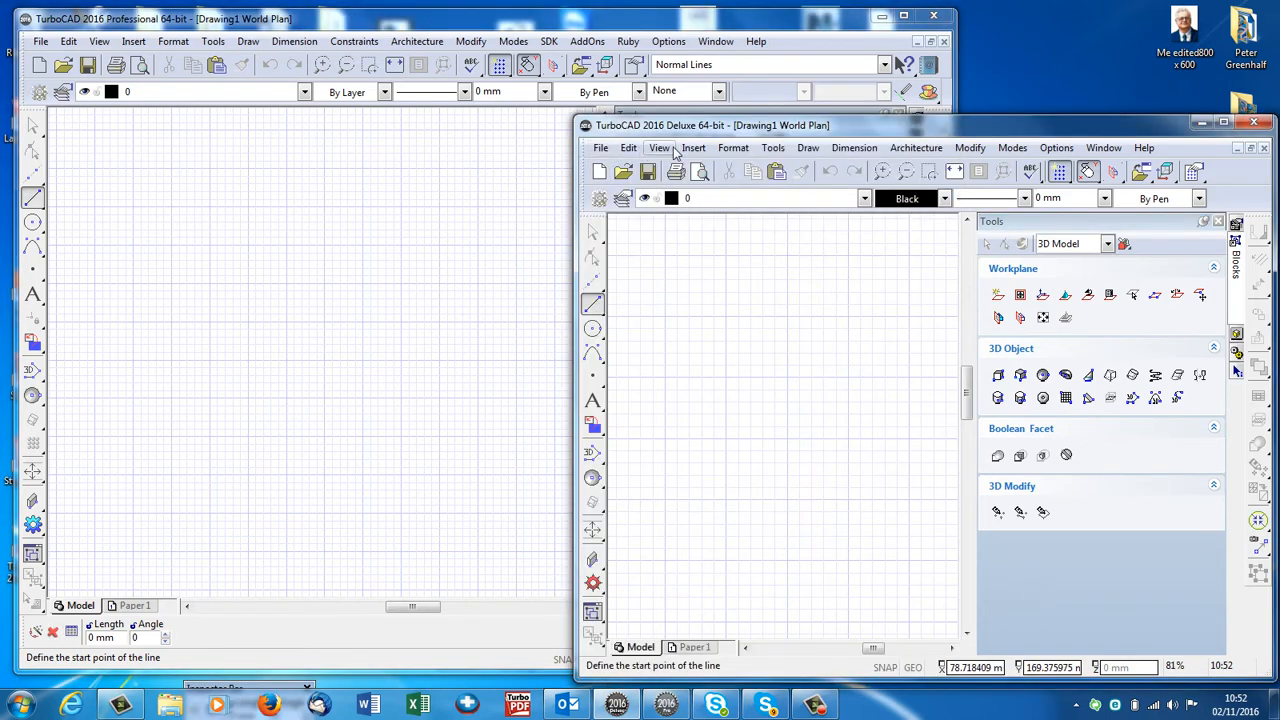
{"action": "mouse_move", "coordinate": [658, 148]}
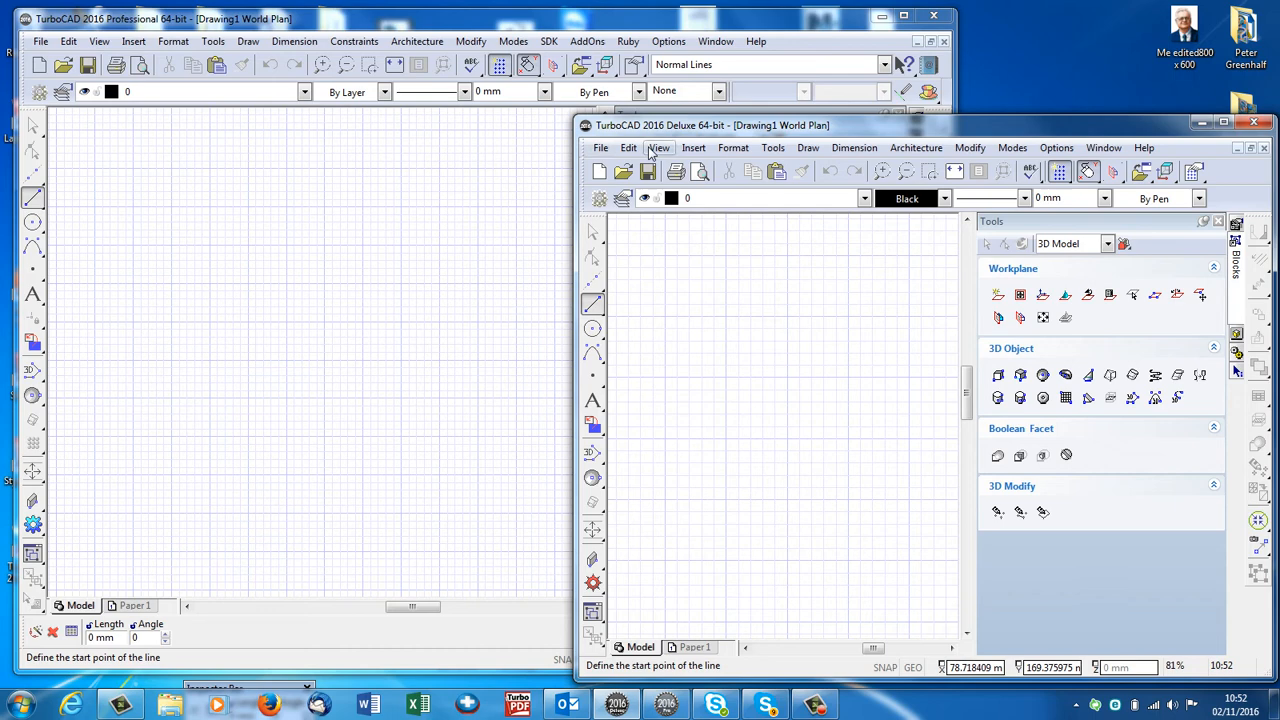
{"action": "mouse_move", "coordinate": [808, 148]}
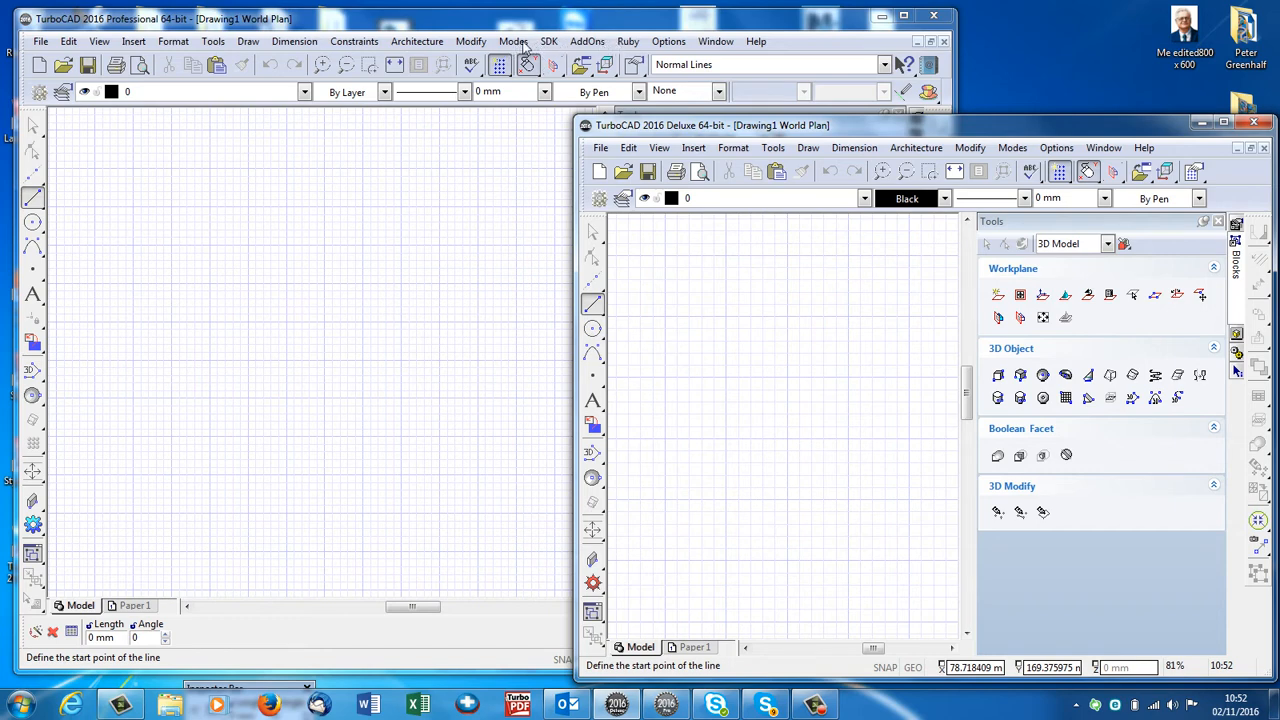
{"action": "mouse_move", "coordinate": [572, 52]}
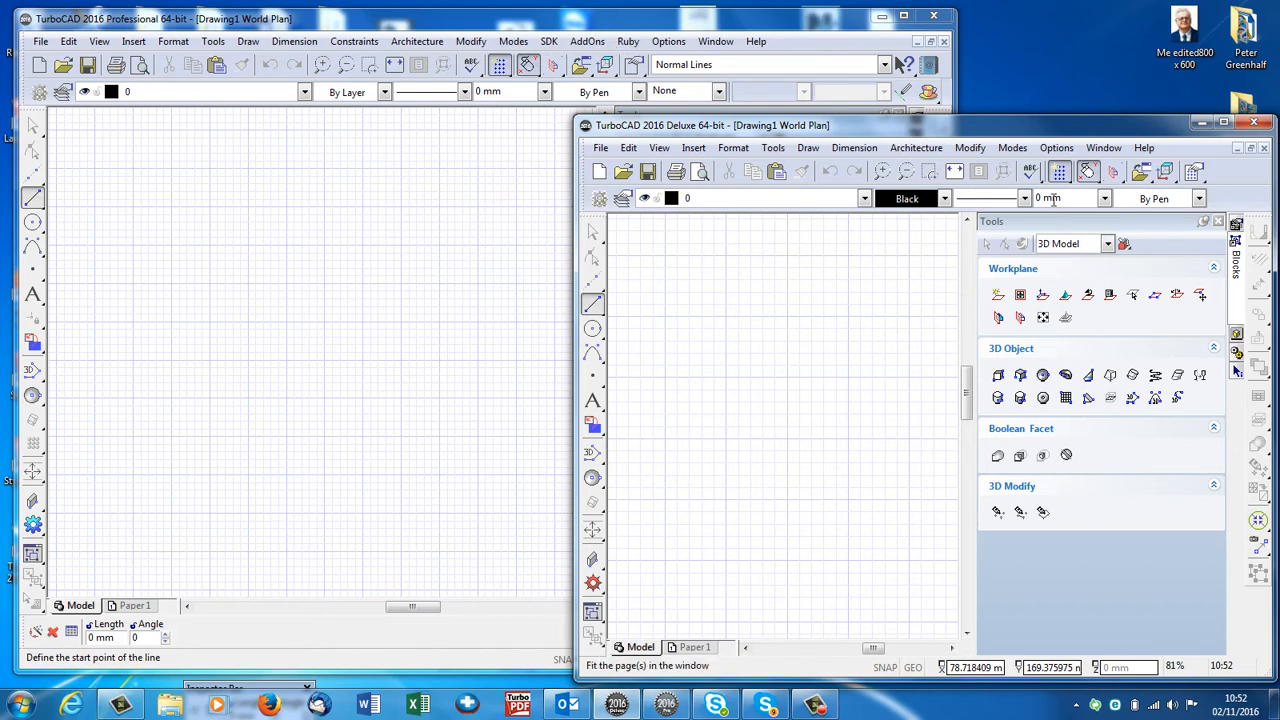
{"action": "mouse_move", "coordinate": [916, 404]}
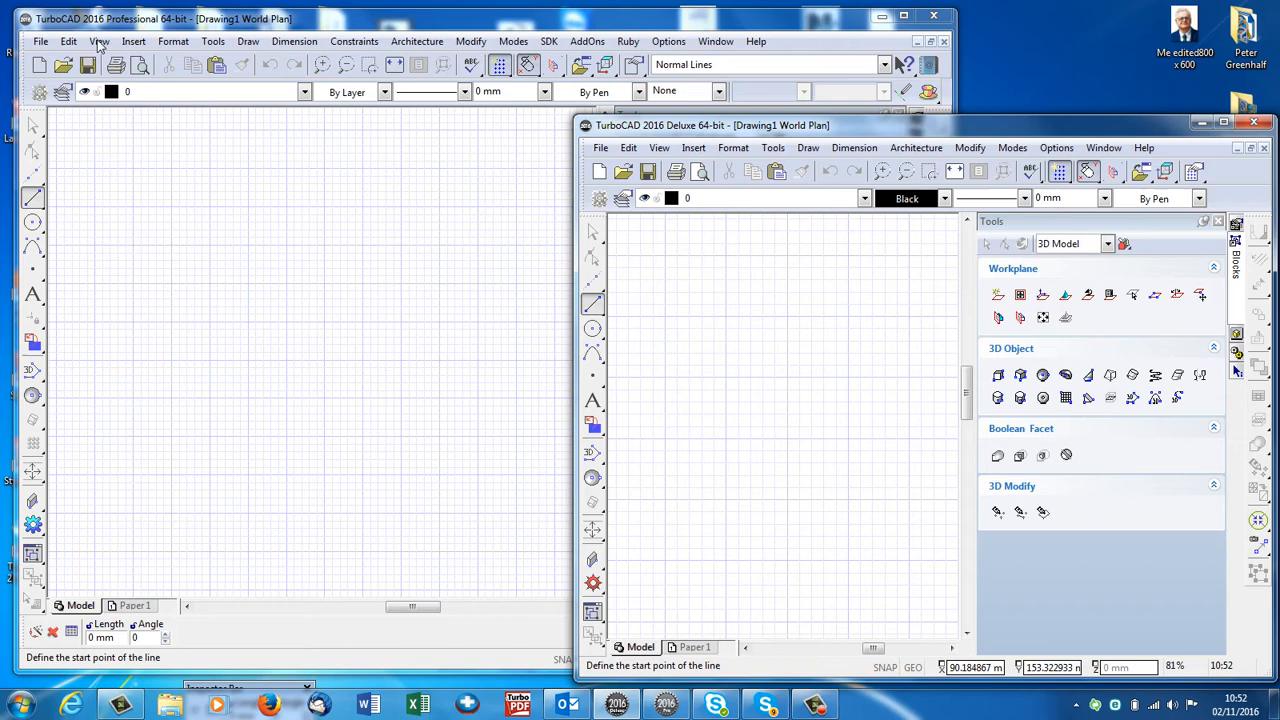
{"action": "mouse_move", "coordinate": [264, 50]}
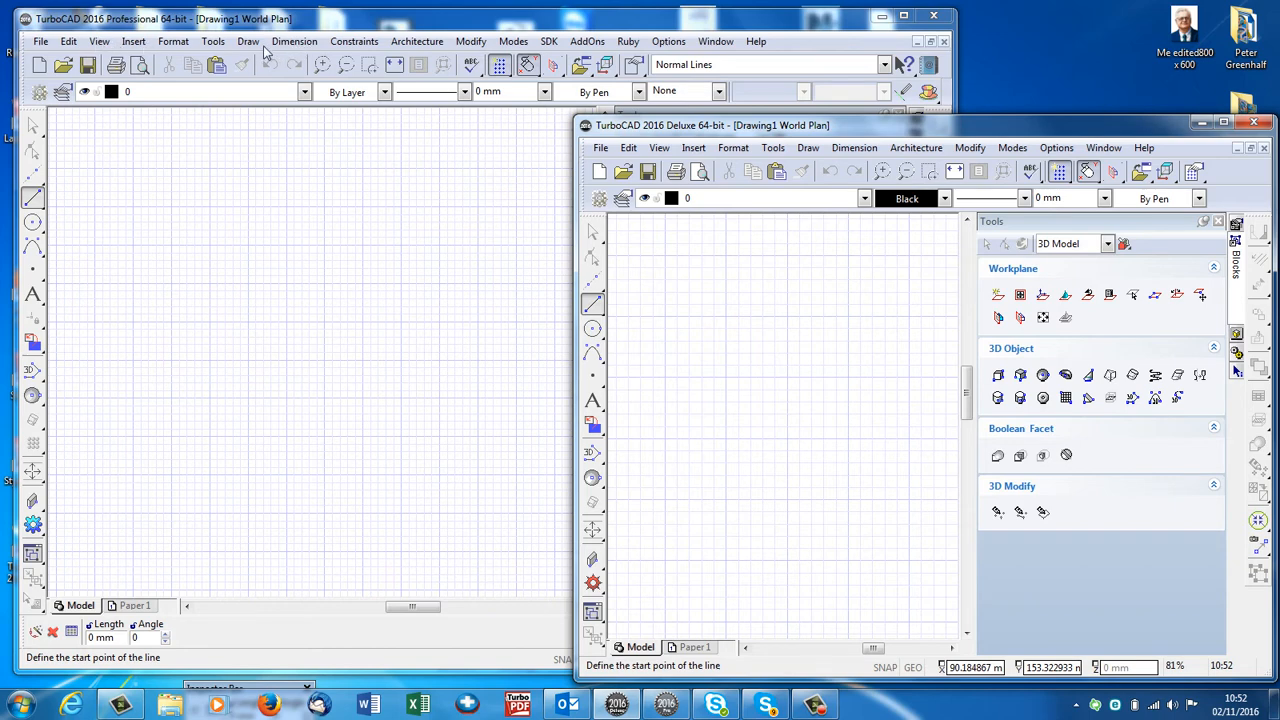
{"action": "mouse_move", "coordinate": [350, 48]}
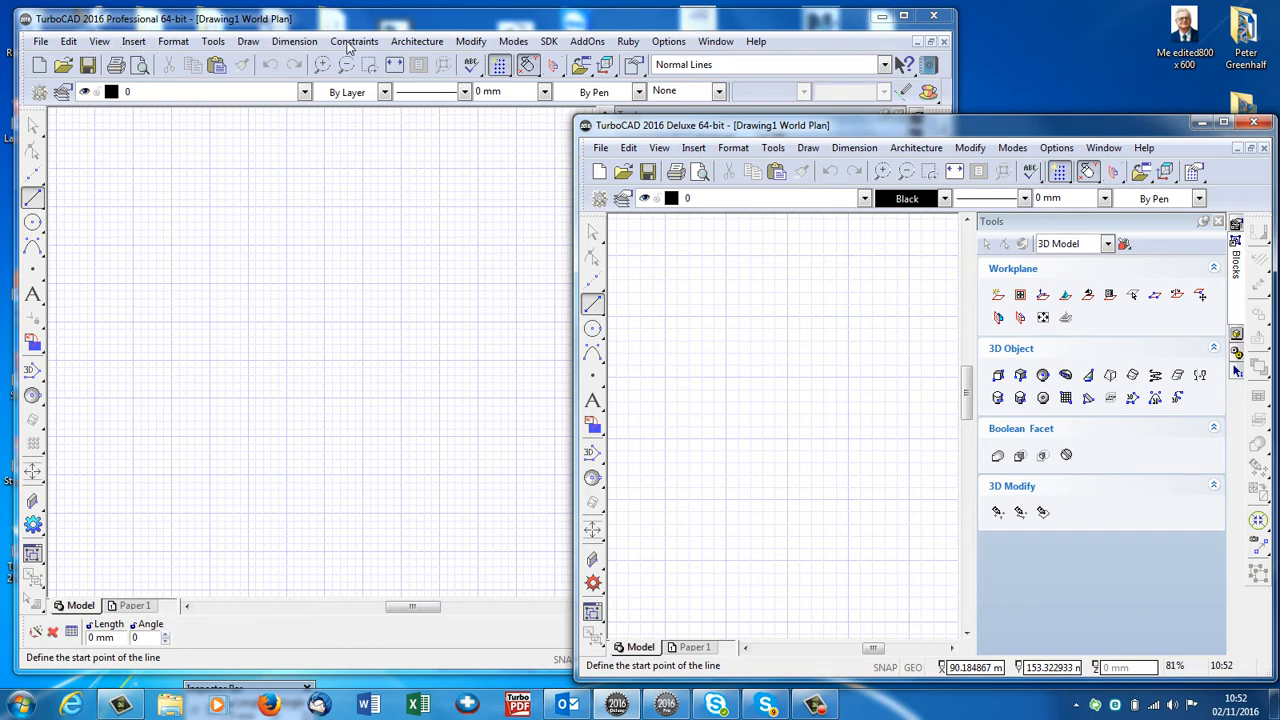
{"action": "mouse_move", "coordinate": [852, 326]}
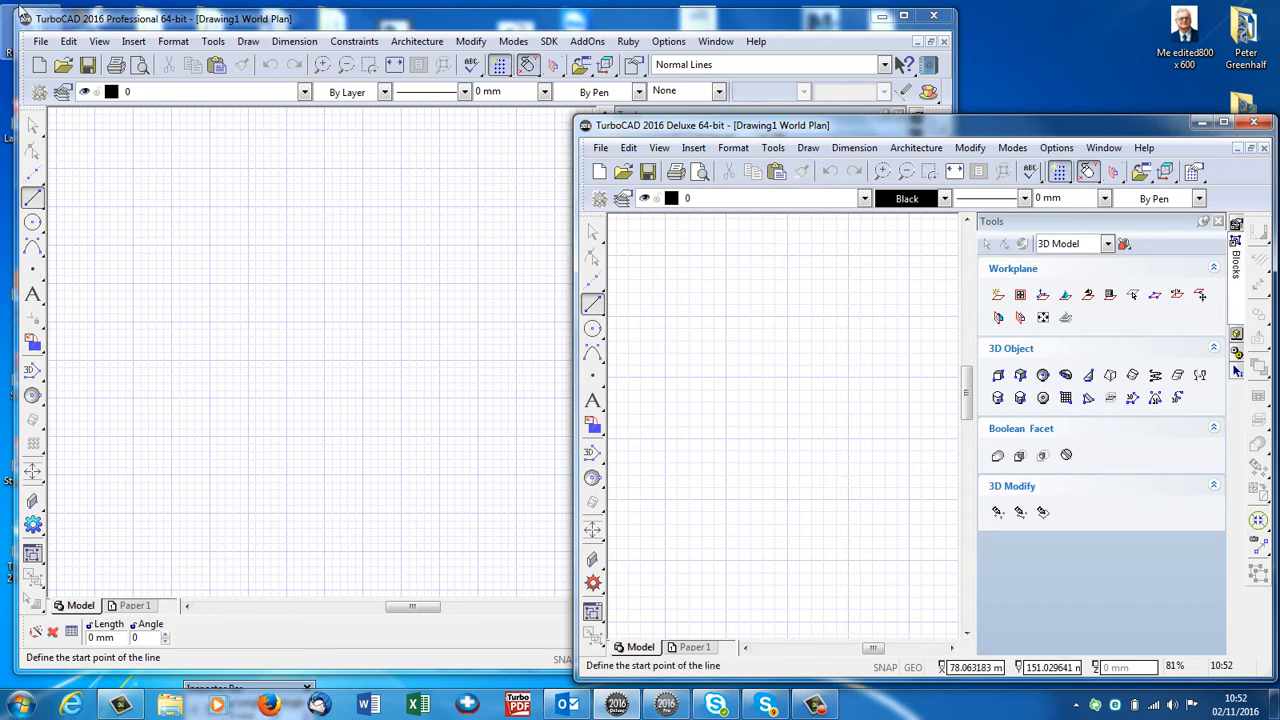
- Bring Professional forward and browse its Edit and View menus
{"action": "left_click", "coordinate": [68, 40]}
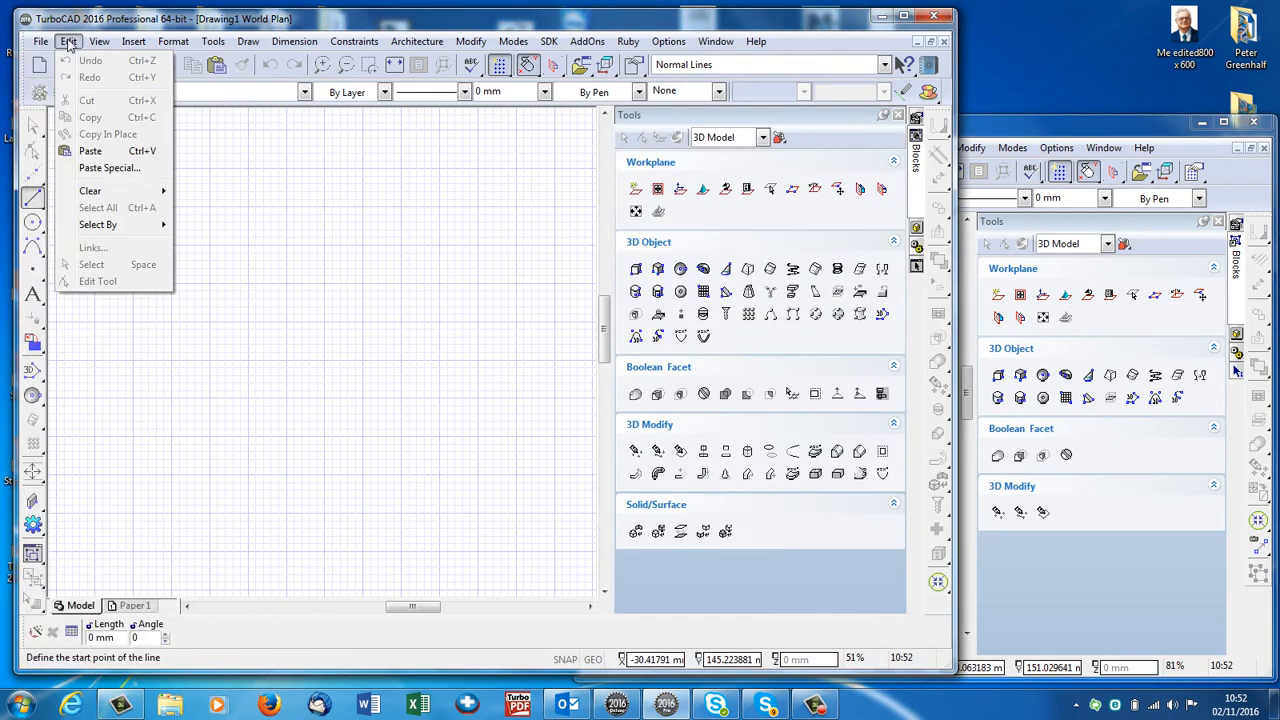
{"action": "left_click", "coordinate": [100, 40]}
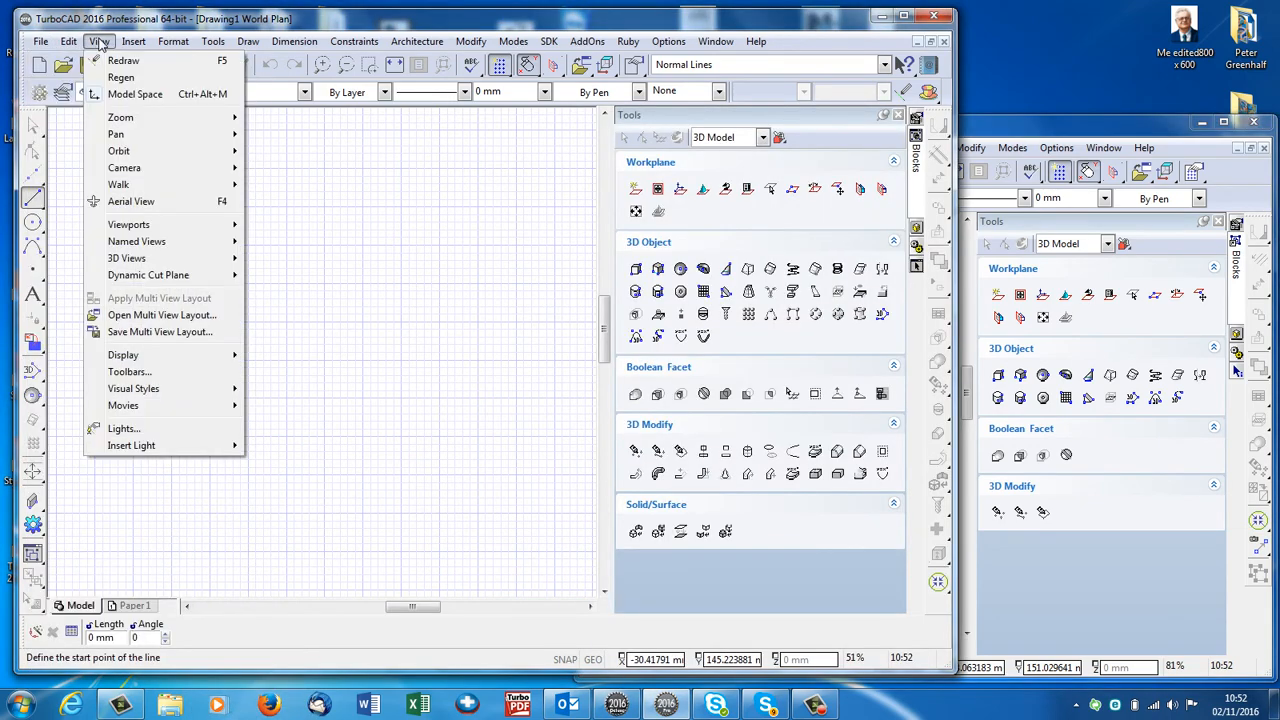
{"action": "left_click", "coordinate": [134, 40]}
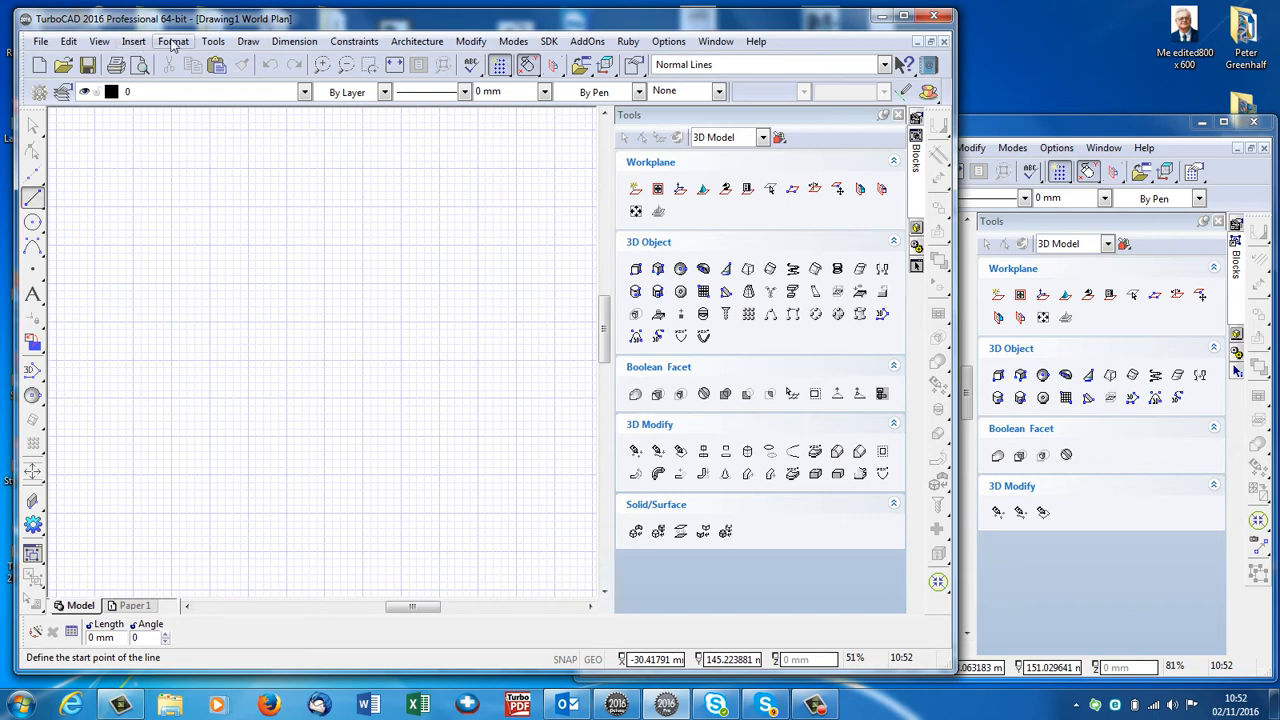
{"action": "left_click", "coordinate": [212, 40]}
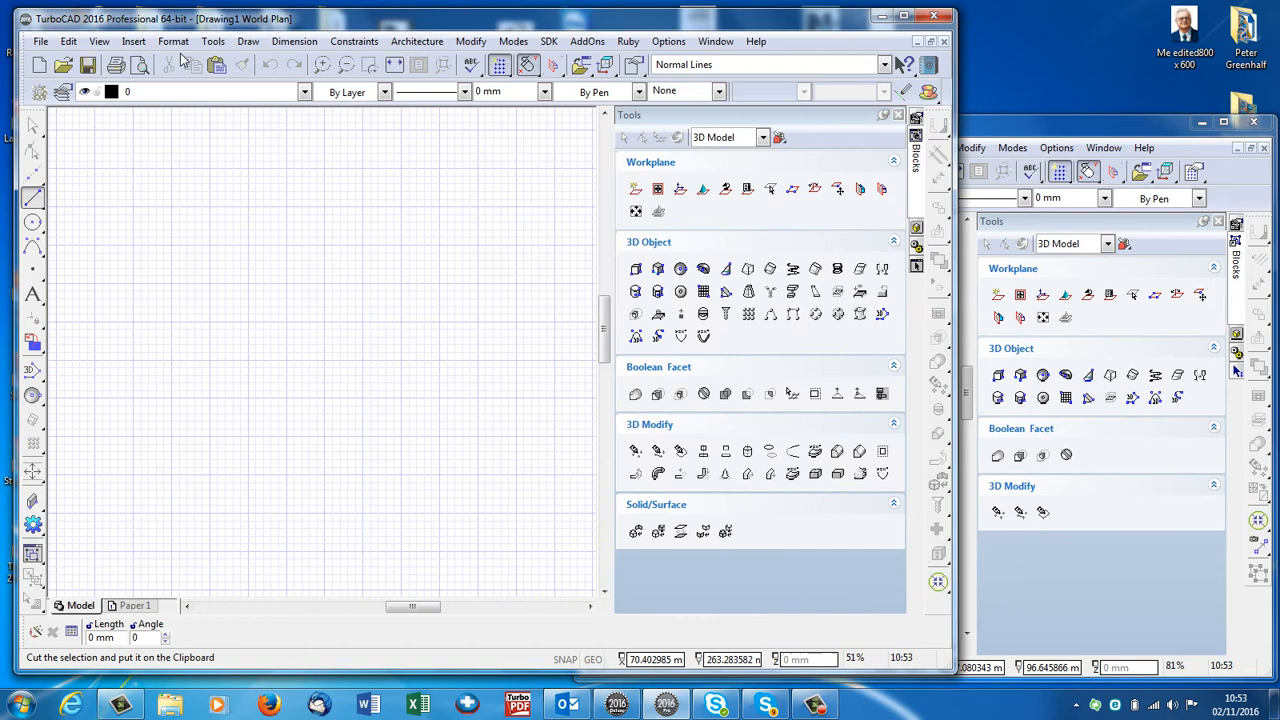
- Show the Tools menu with Spelling, Blocks and Render Manager entries
{"action": "left_click", "coordinate": [212, 40]}
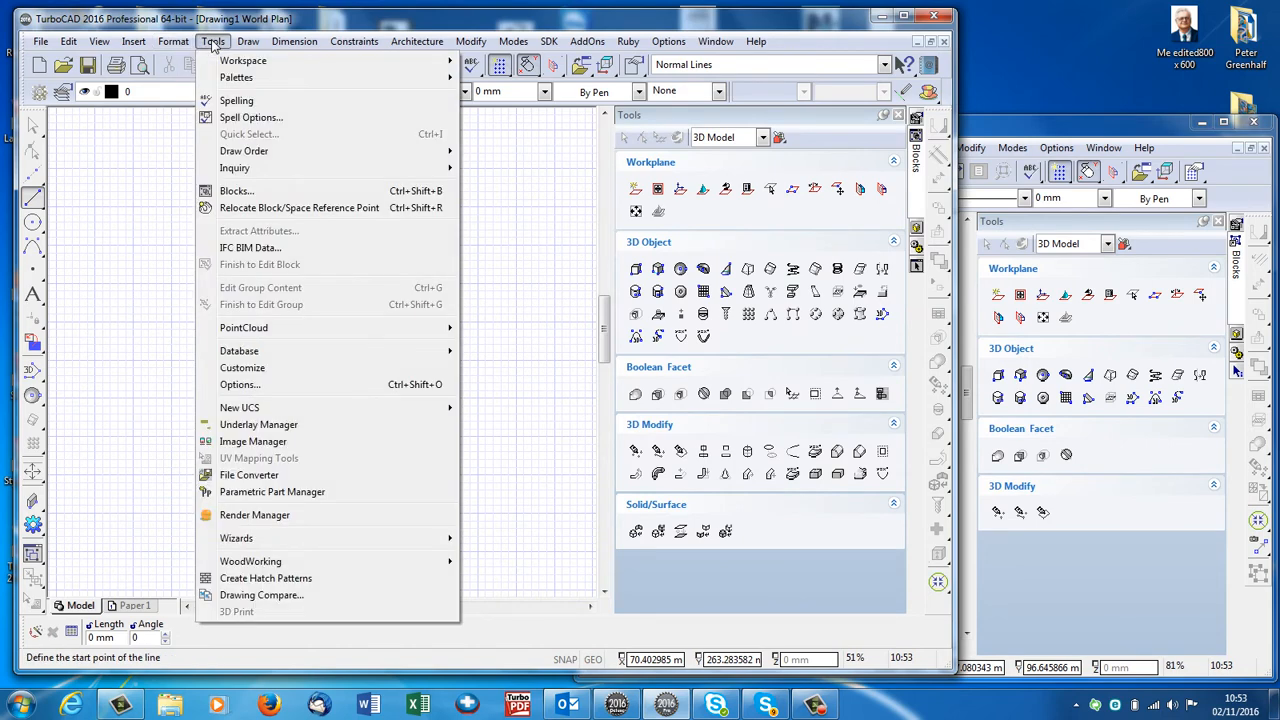
{"action": "mouse_move", "coordinate": [250, 336]}
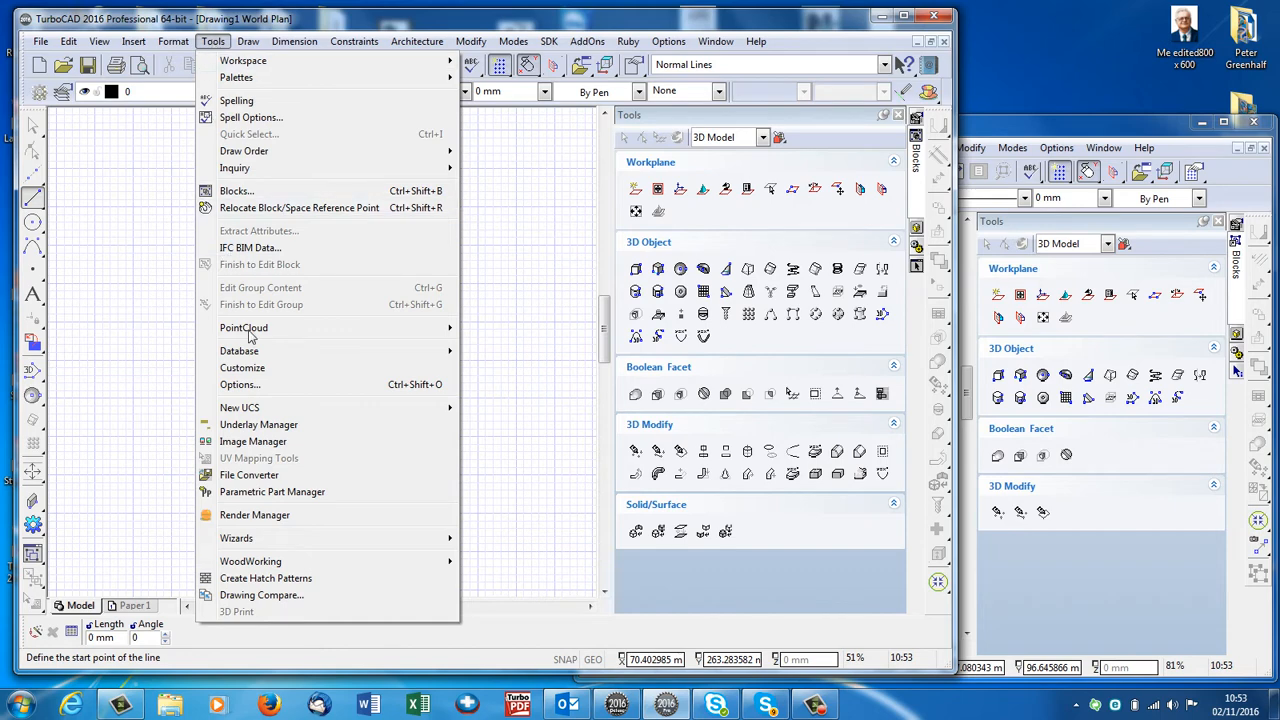
{"action": "mouse_move", "coordinate": [258, 432]}
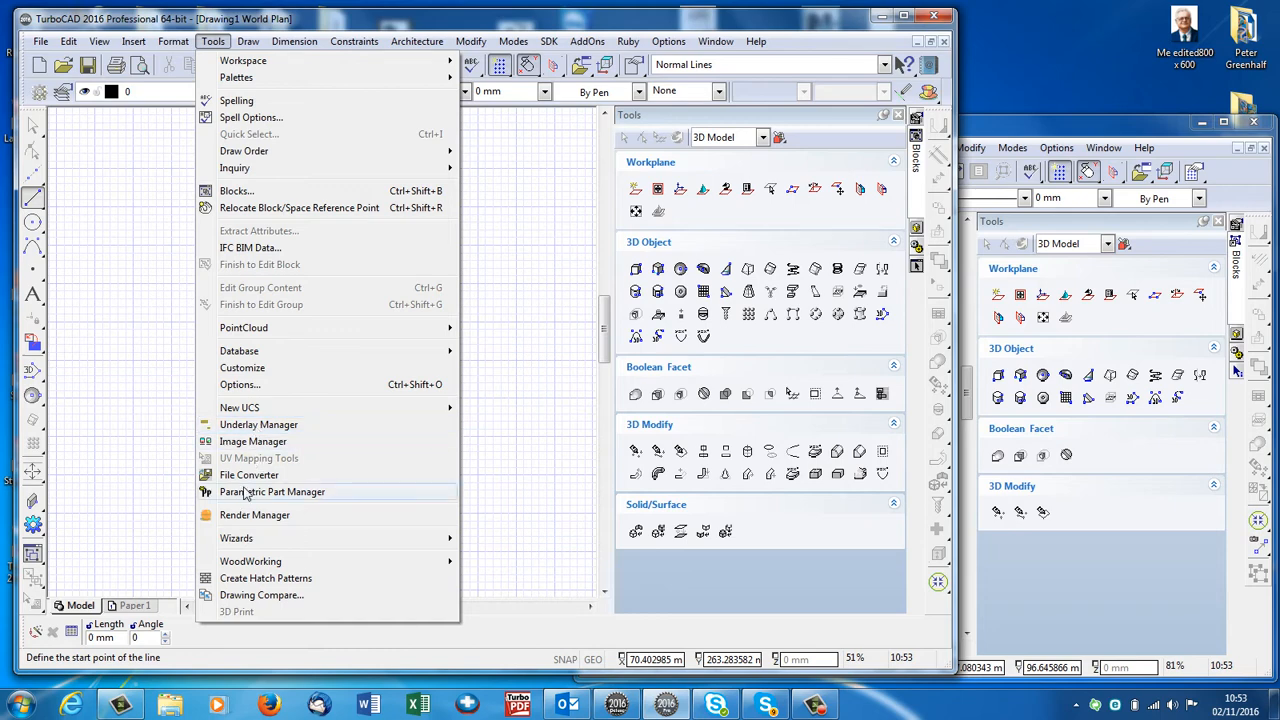
{"action": "mouse_move", "coordinate": [248, 476]}
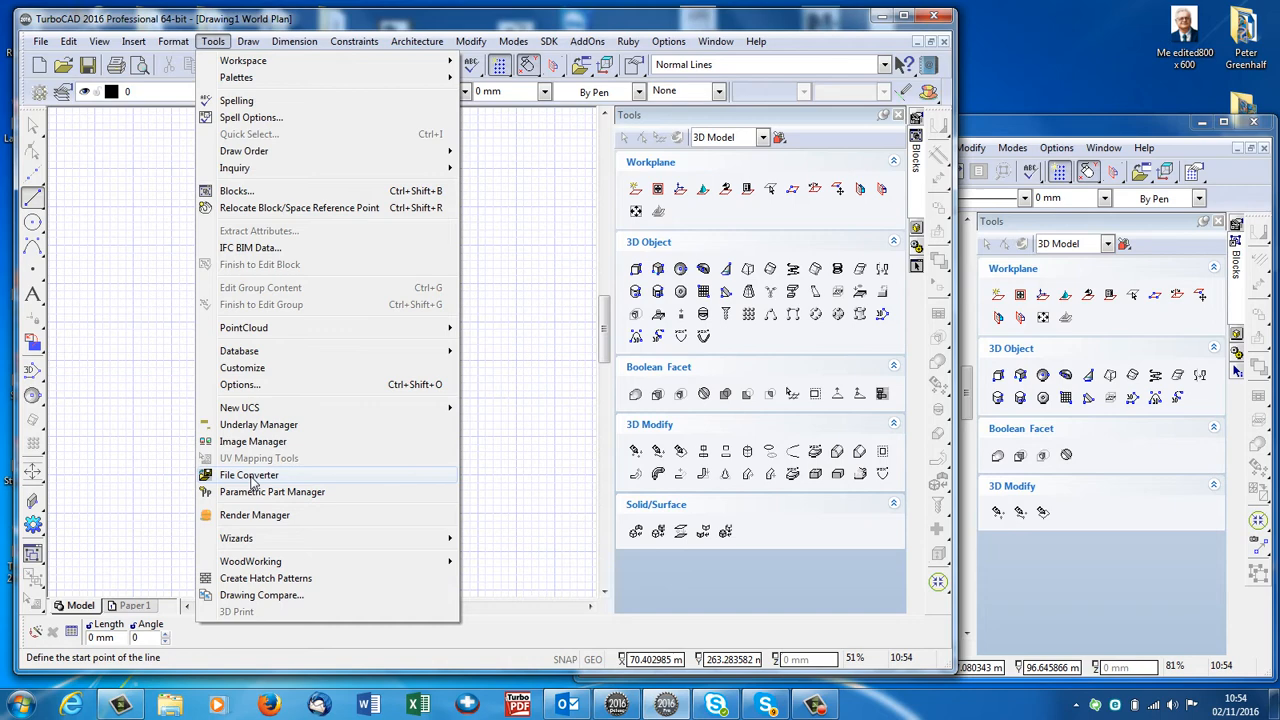
{"action": "mouse_move", "coordinate": [250, 560]}
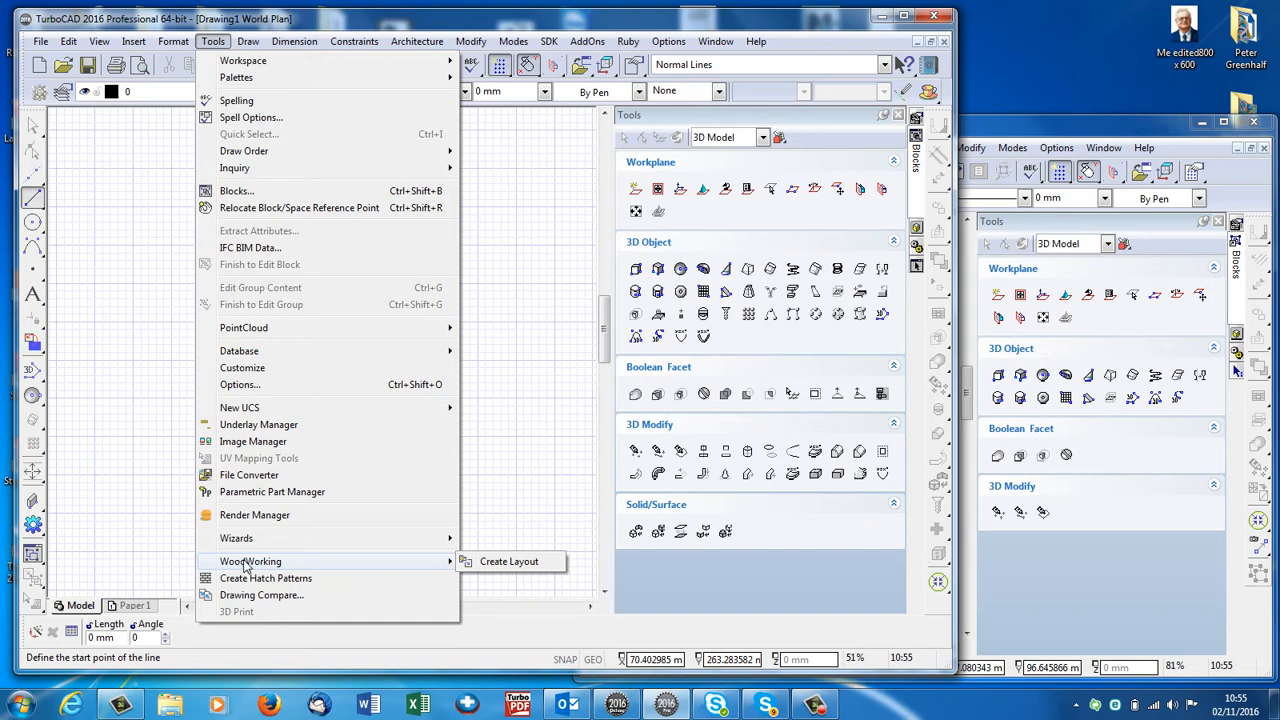
{"action": "mouse_move", "coordinate": [336, 586]}
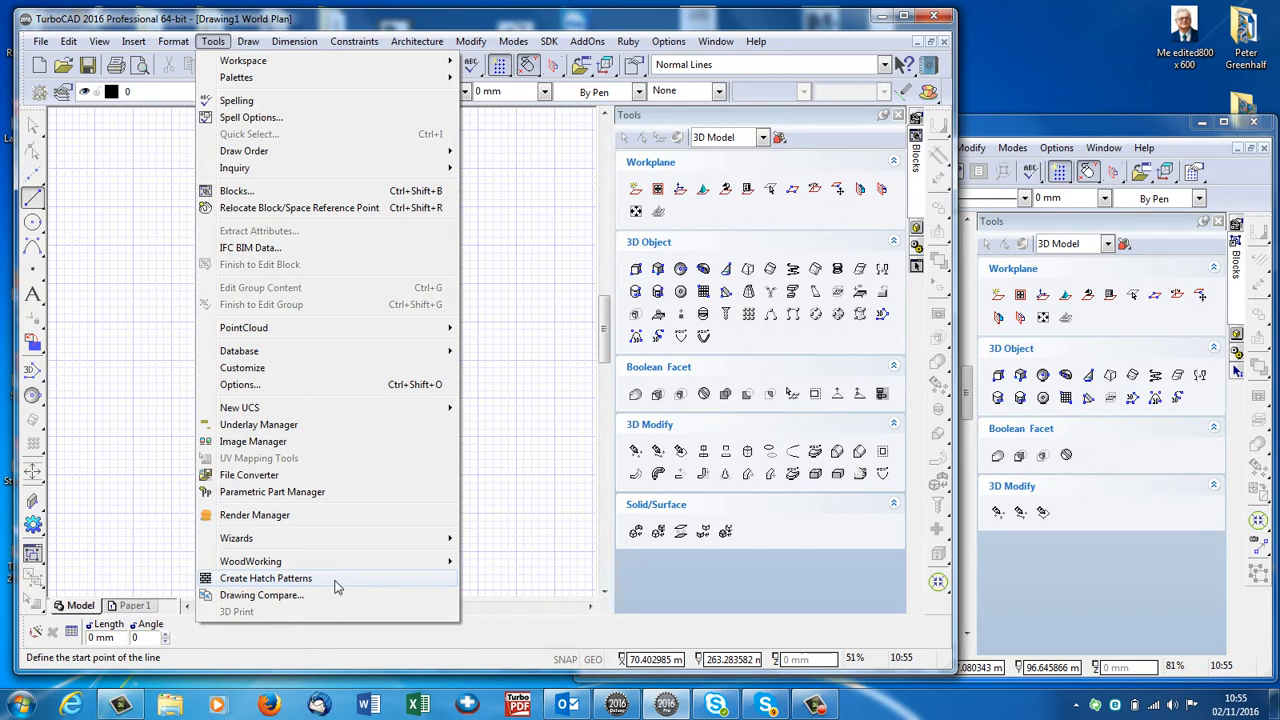
{"action": "mouse_move", "coordinate": [600, 350]}
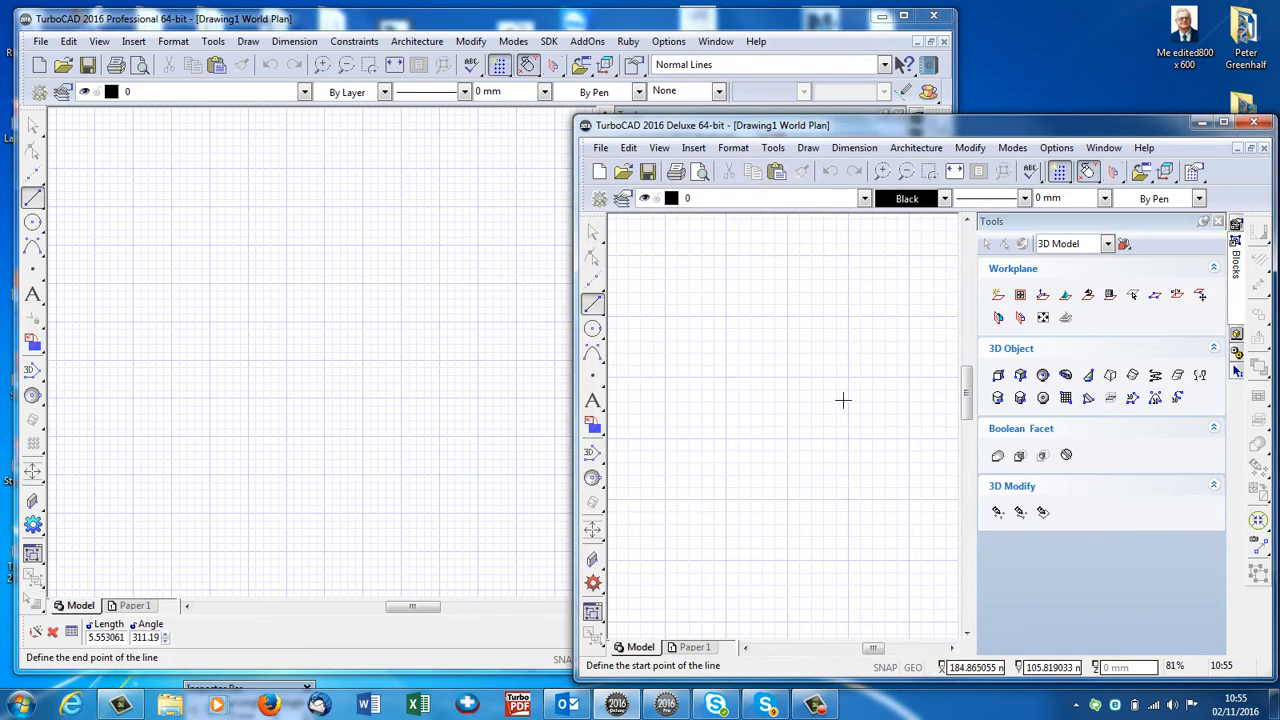
- Select the new Deluxe rectangle, check Brush Color, and return to Professional
{"action": "right_click", "coordinate": [844, 400]}
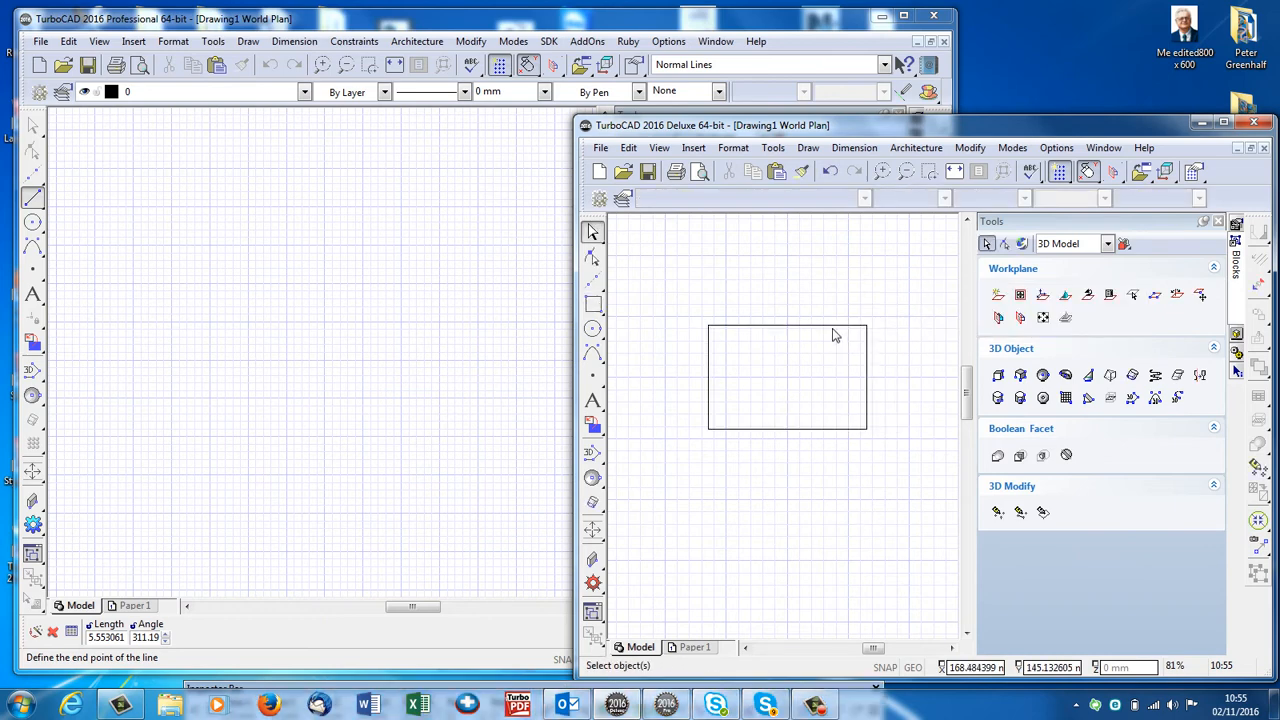
{"action": "left_click", "coordinate": [788, 376]}
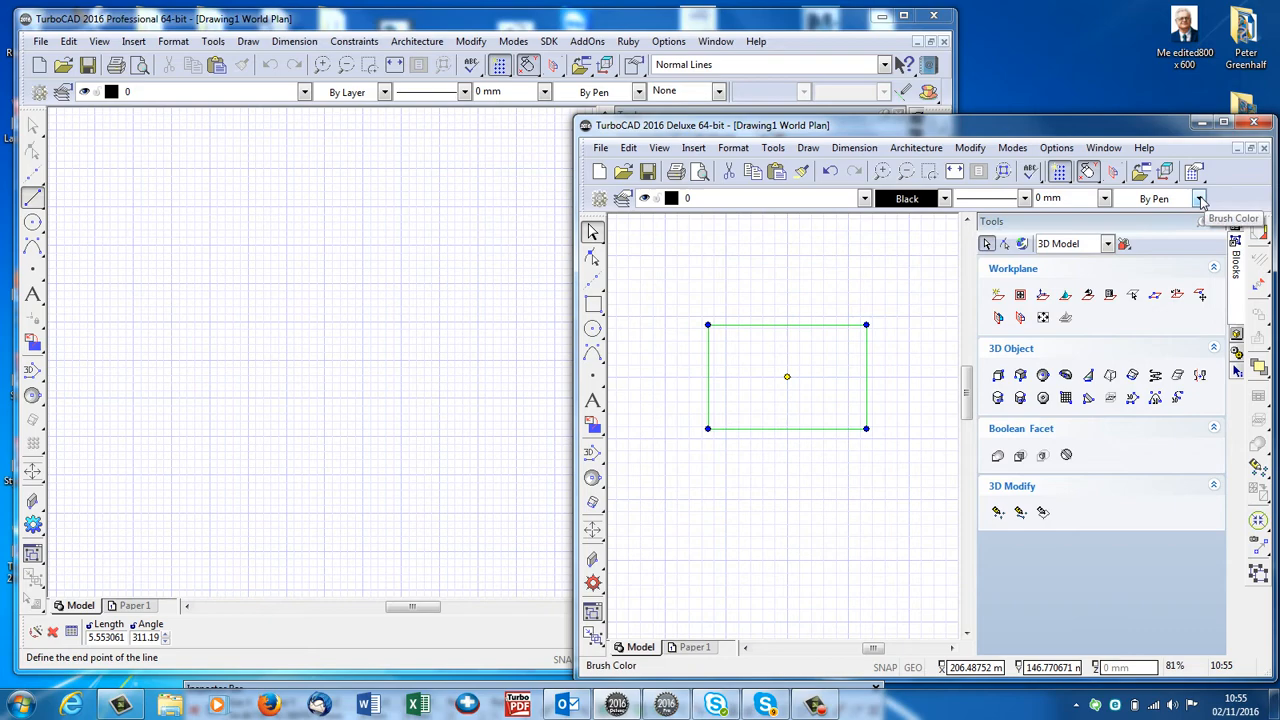
{"action": "left_click", "coordinate": [1200, 198]}
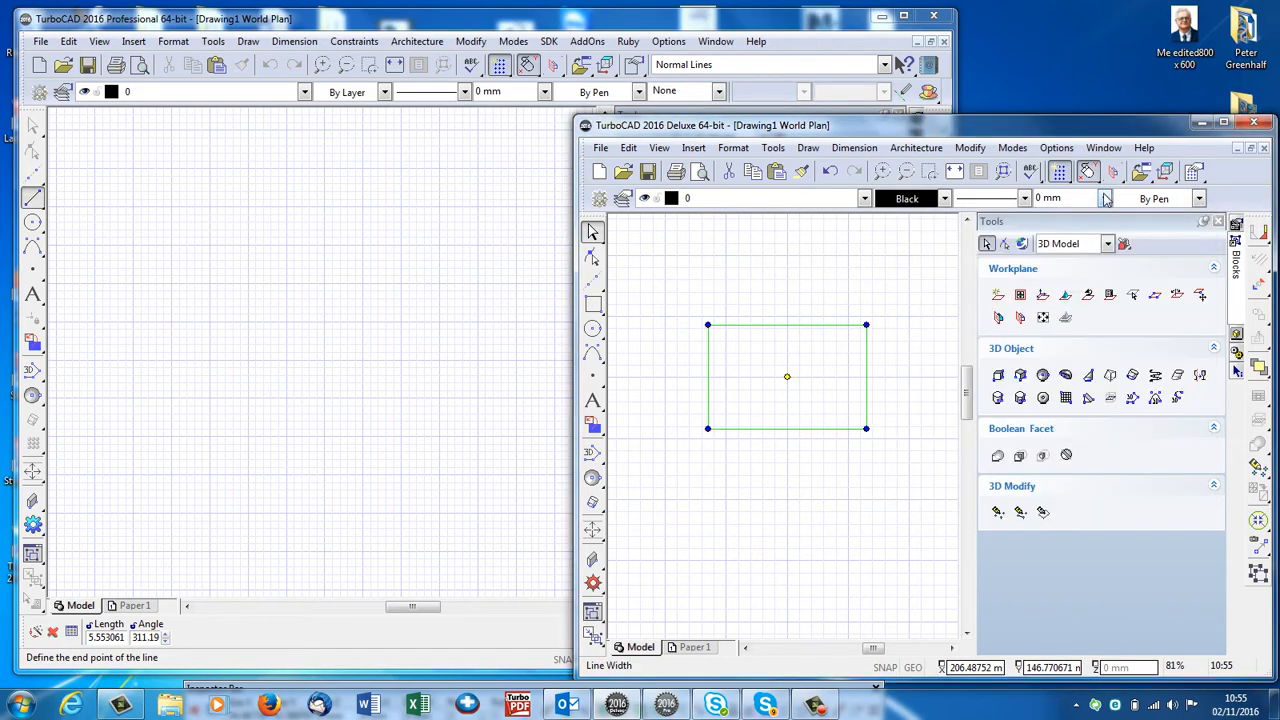
{"action": "left_click", "coordinate": [1104, 198]}
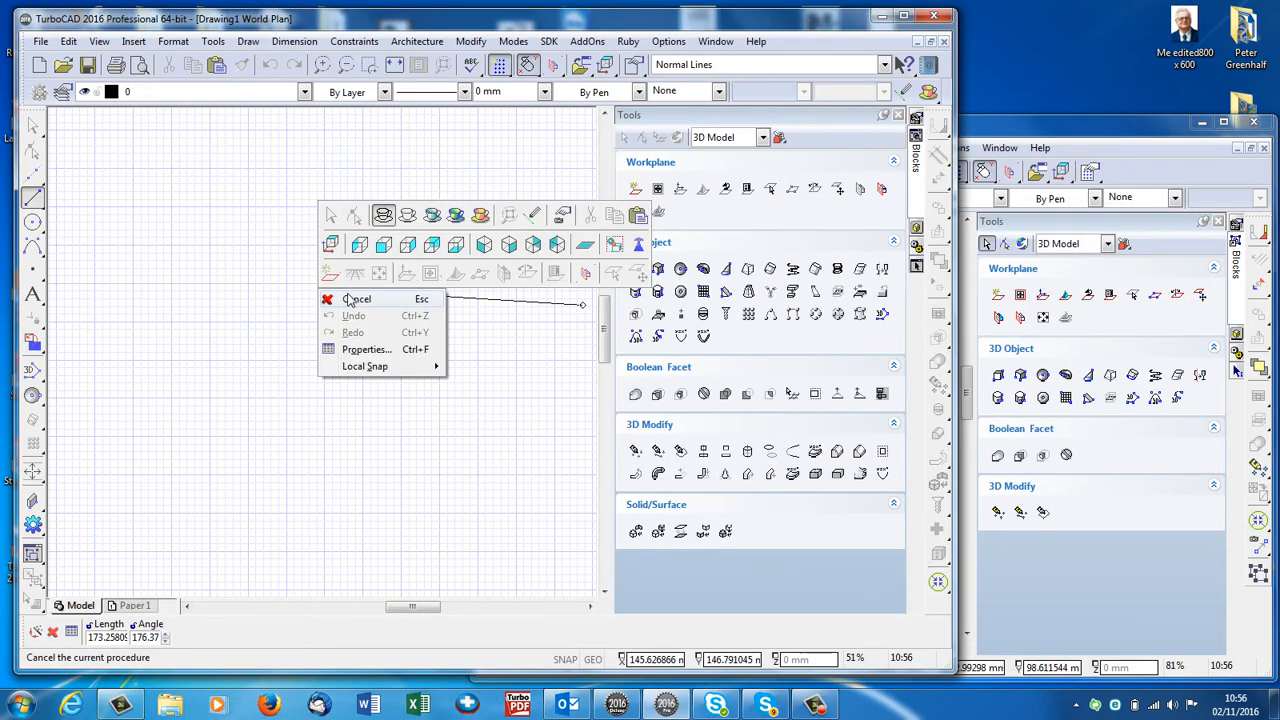
- Cancel the unfinished line and show the Tools menu down to Drawing Compare
{"action": "left_click", "coordinate": [356, 300]}
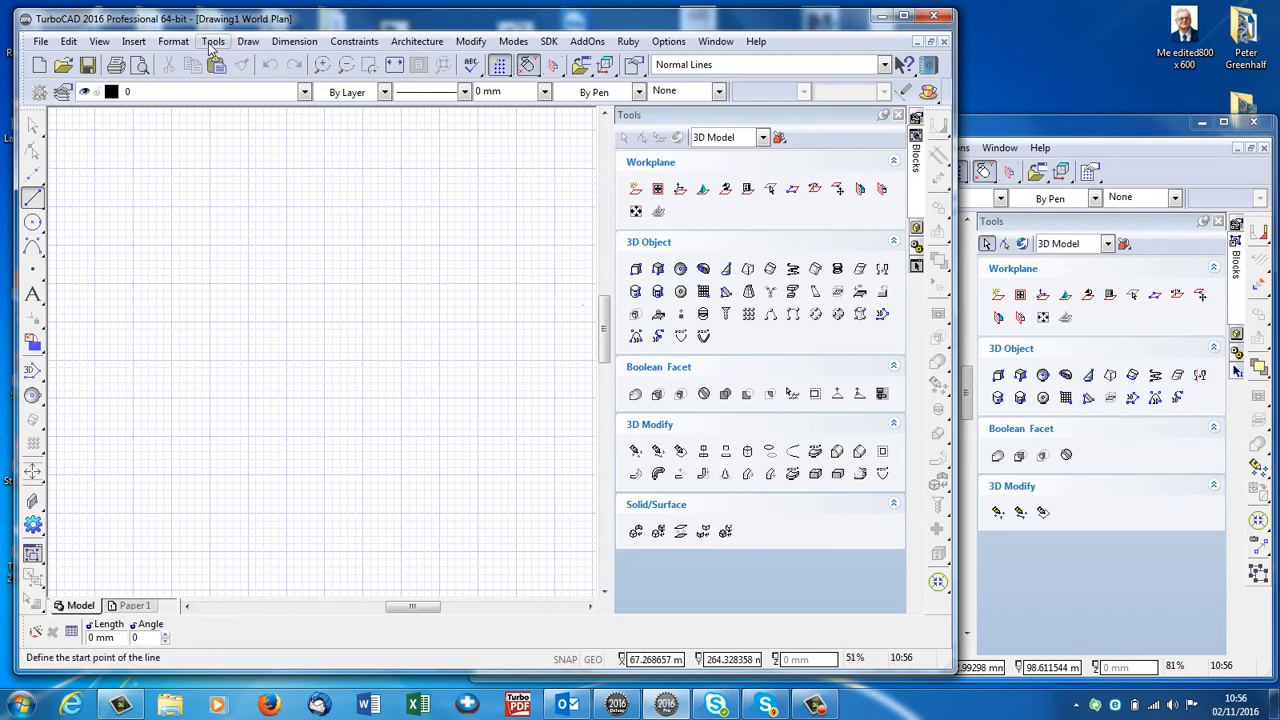
{"action": "left_click", "coordinate": [212, 40]}
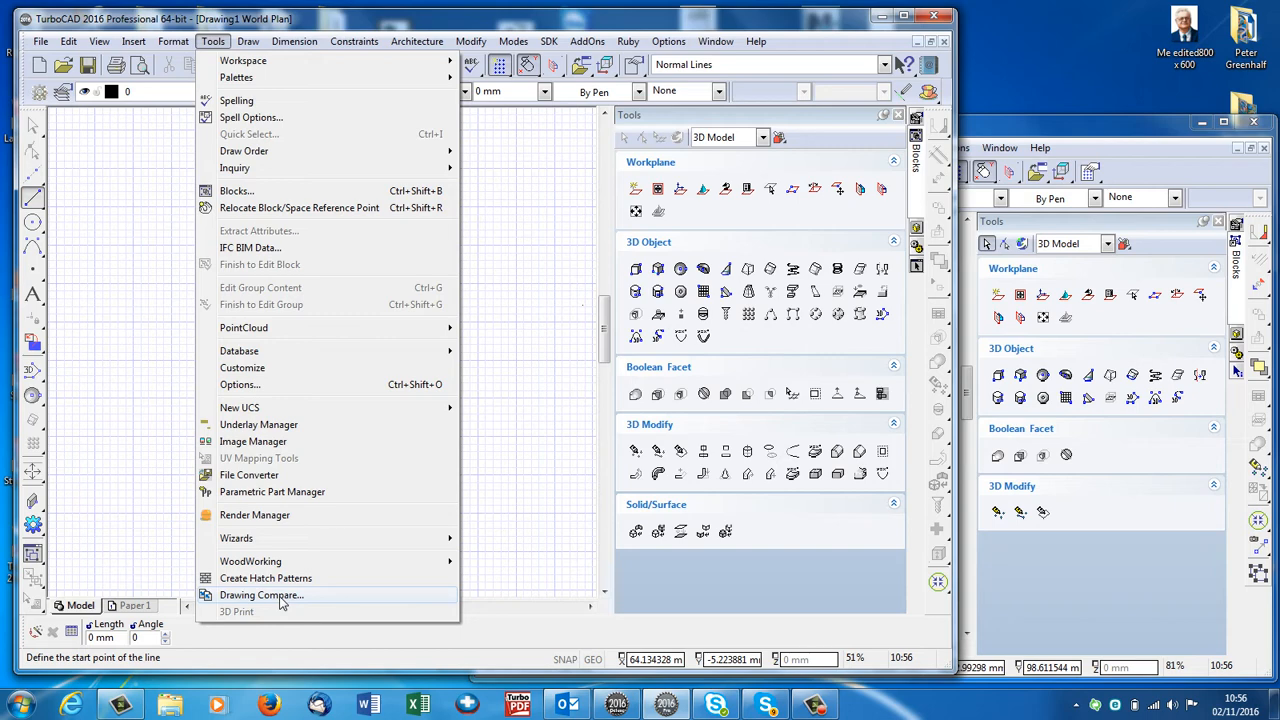
{"action": "mouse_move", "coordinate": [276, 560]}
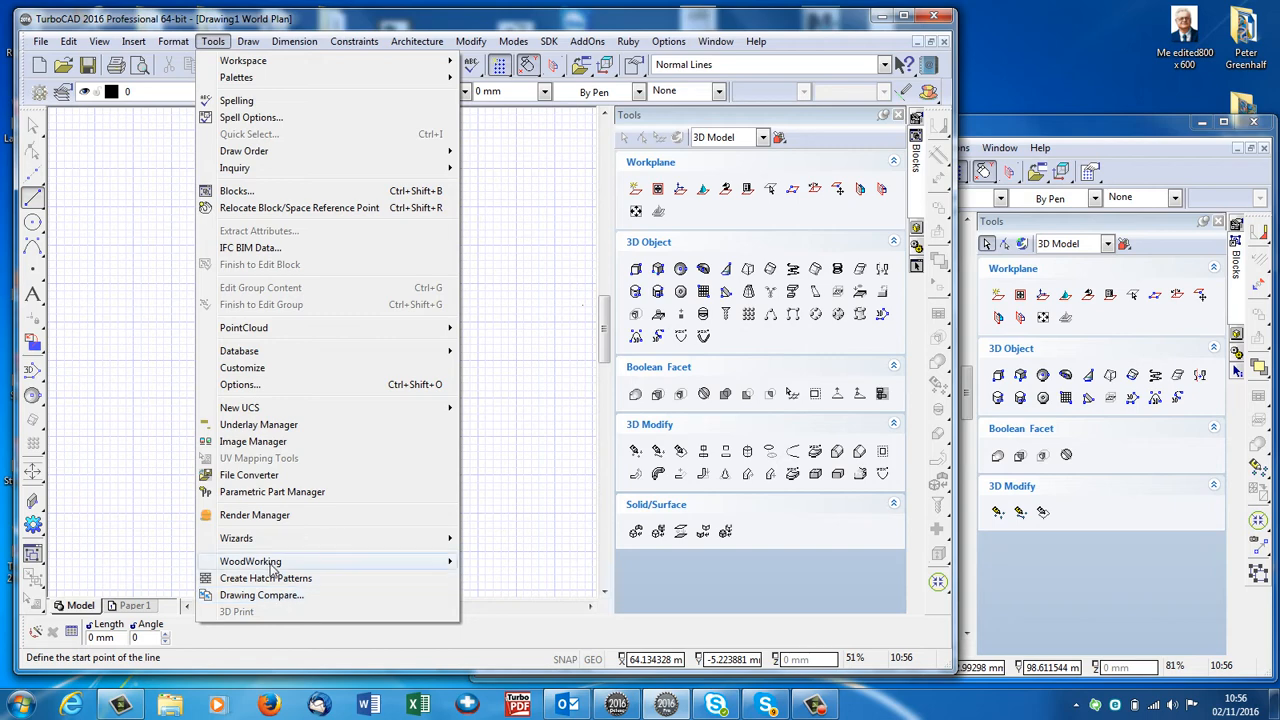
{"action": "mouse_move", "coordinate": [264, 578]}
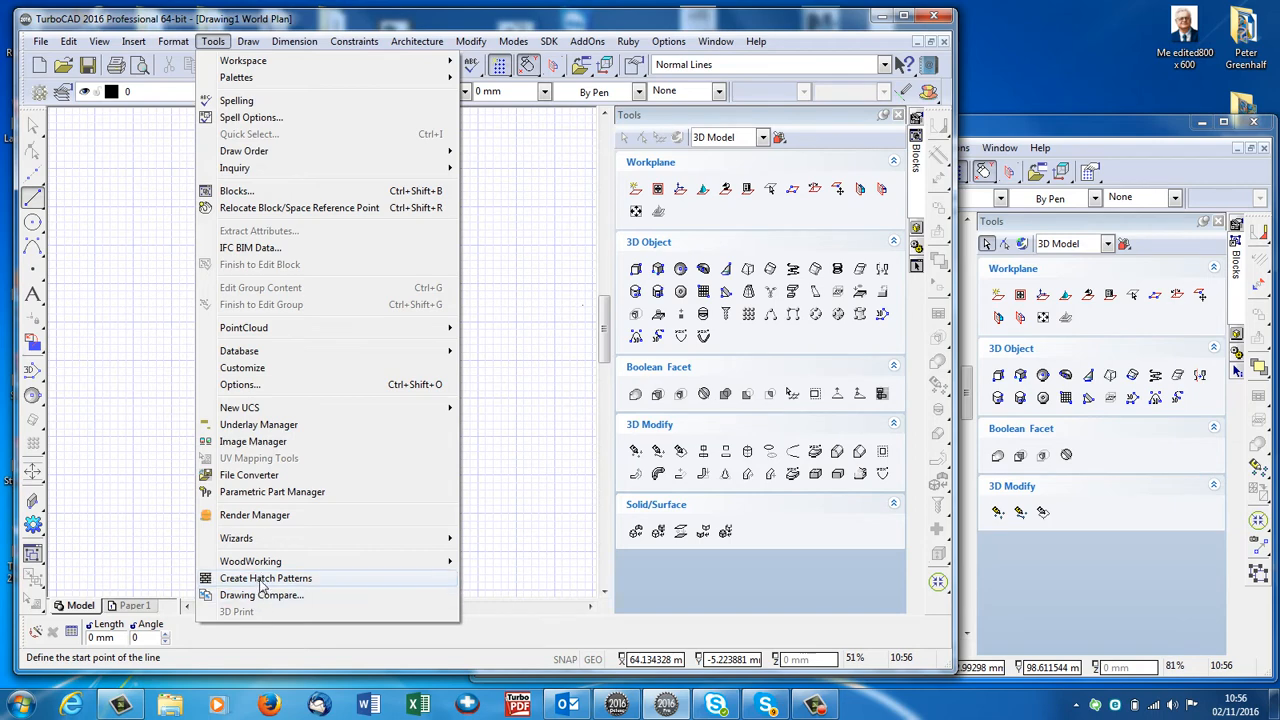
{"action": "mouse_move", "coordinate": [278, 584]}
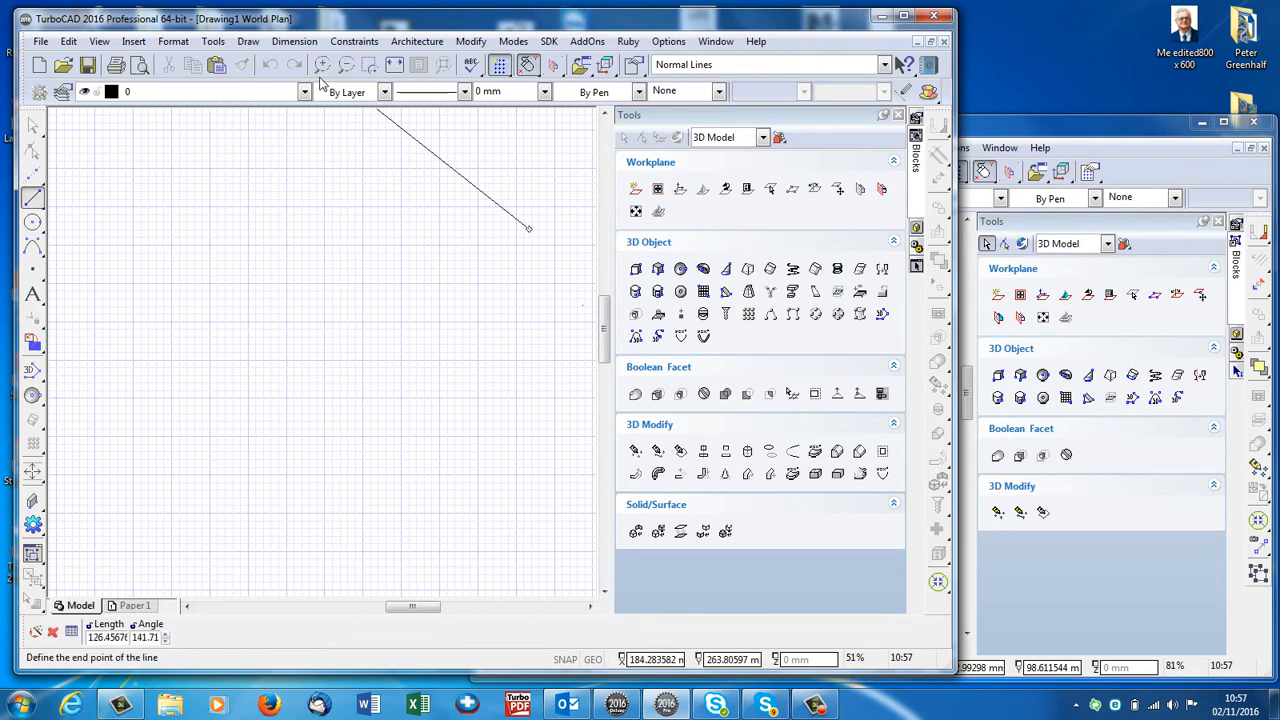
- Place a six-toothed gear contour from the Draw menu and open its properties
{"action": "left_click", "coordinate": [248, 40]}
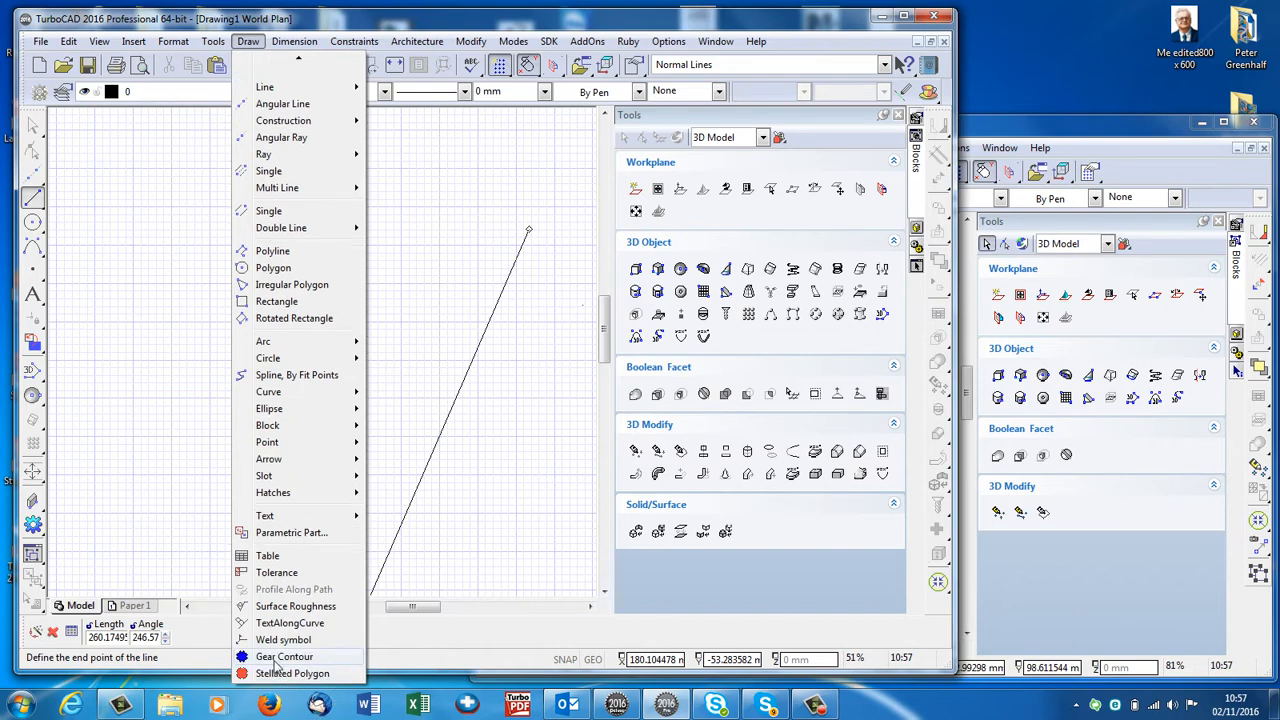
{"action": "mouse_move", "coordinate": [276, 664]}
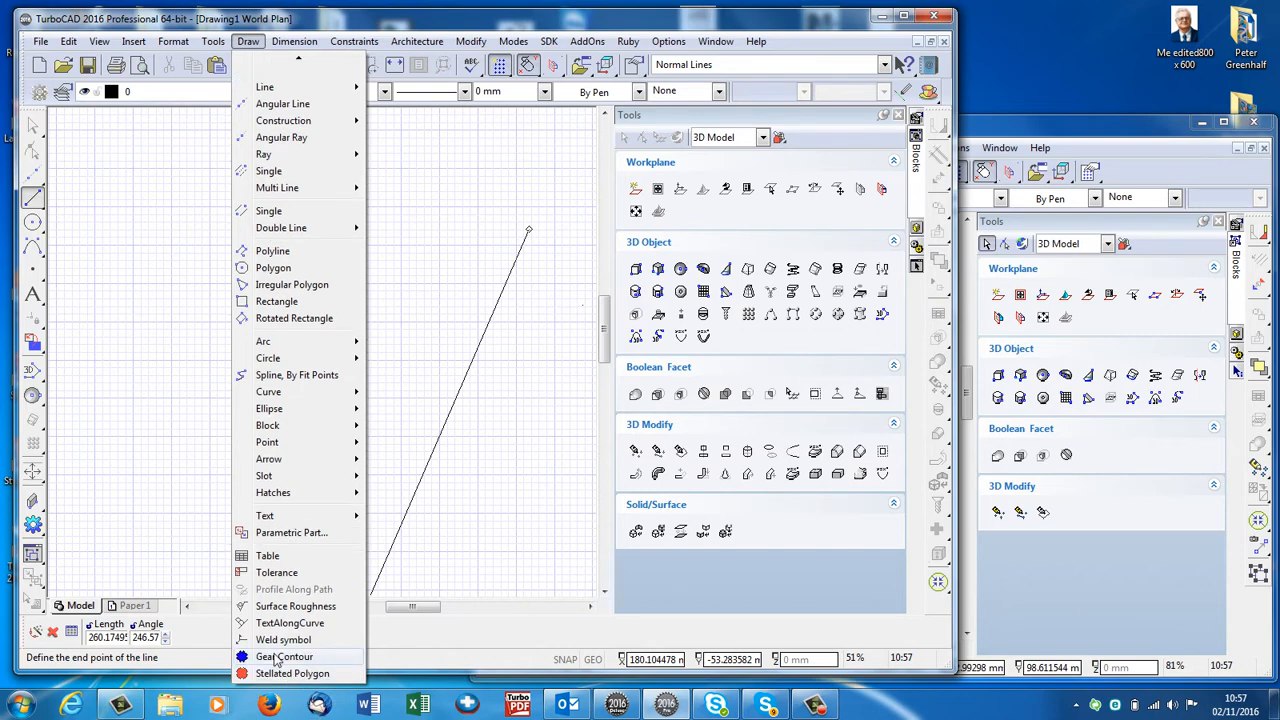
{"action": "left_click", "coordinate": [284, 656]}
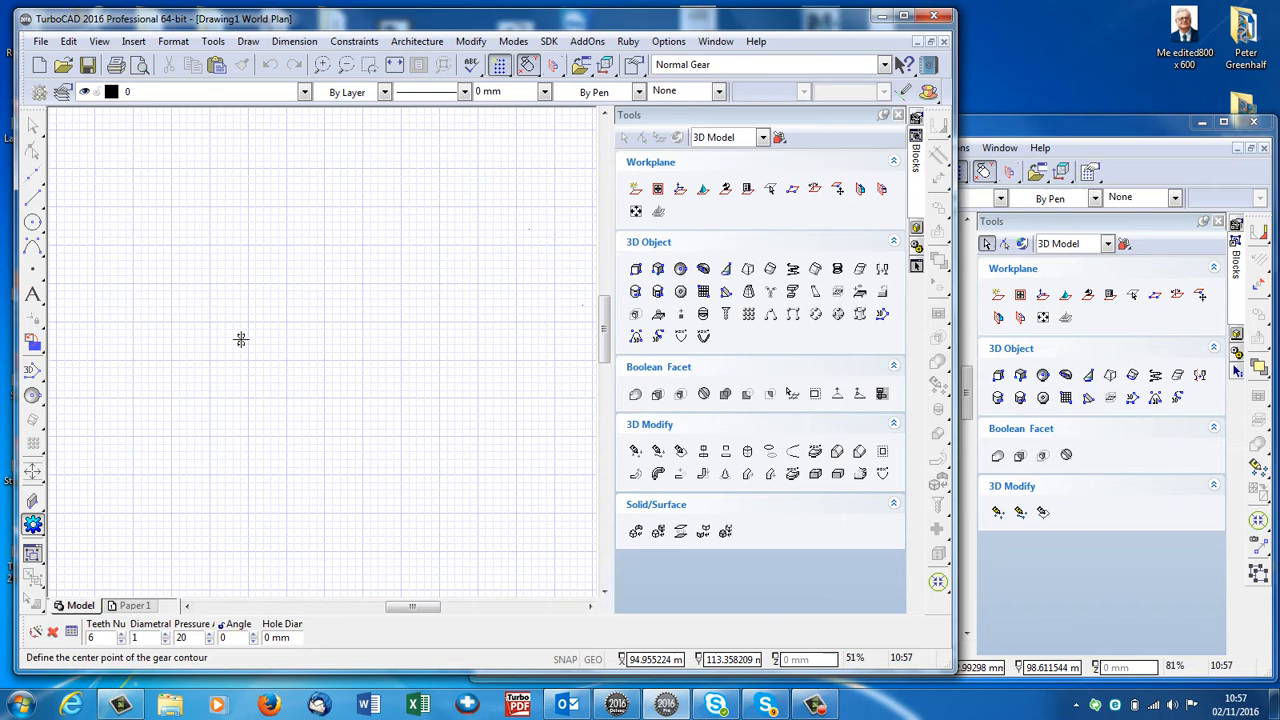
{"action": "left_click", "coordinate": [444, 460]}
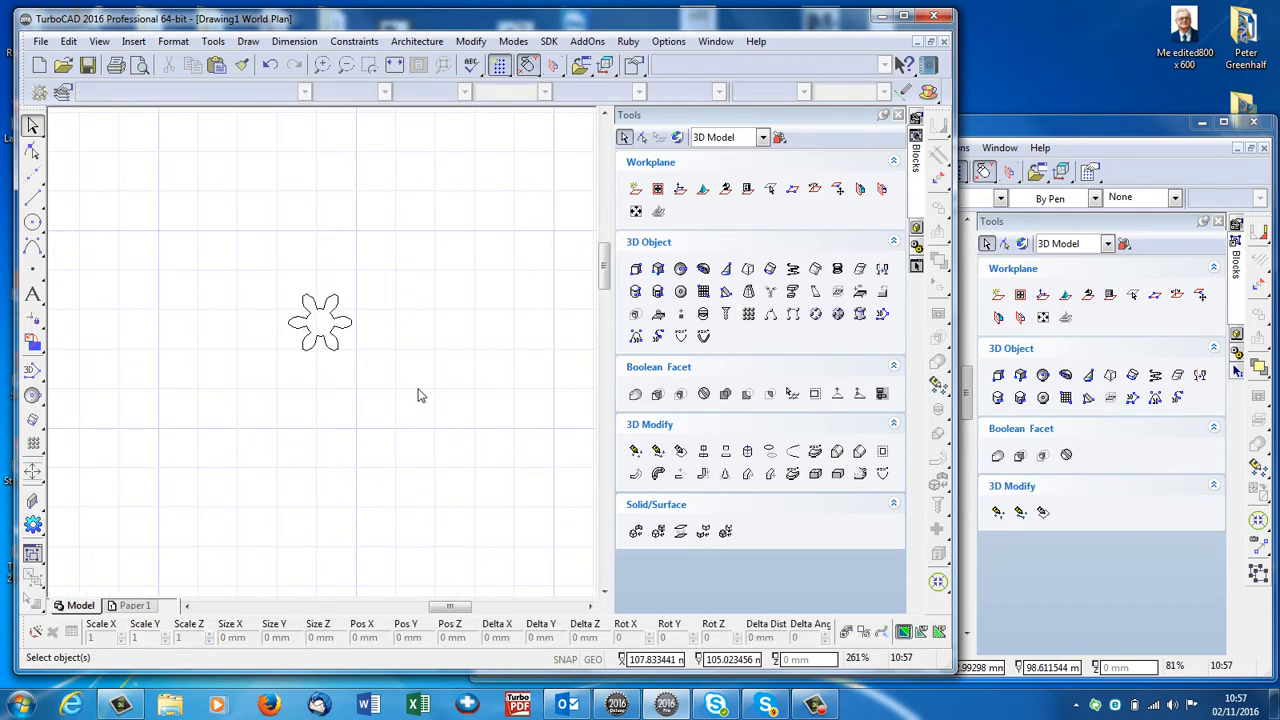
{"action": "left_click", "coordinate": [320, 320]}
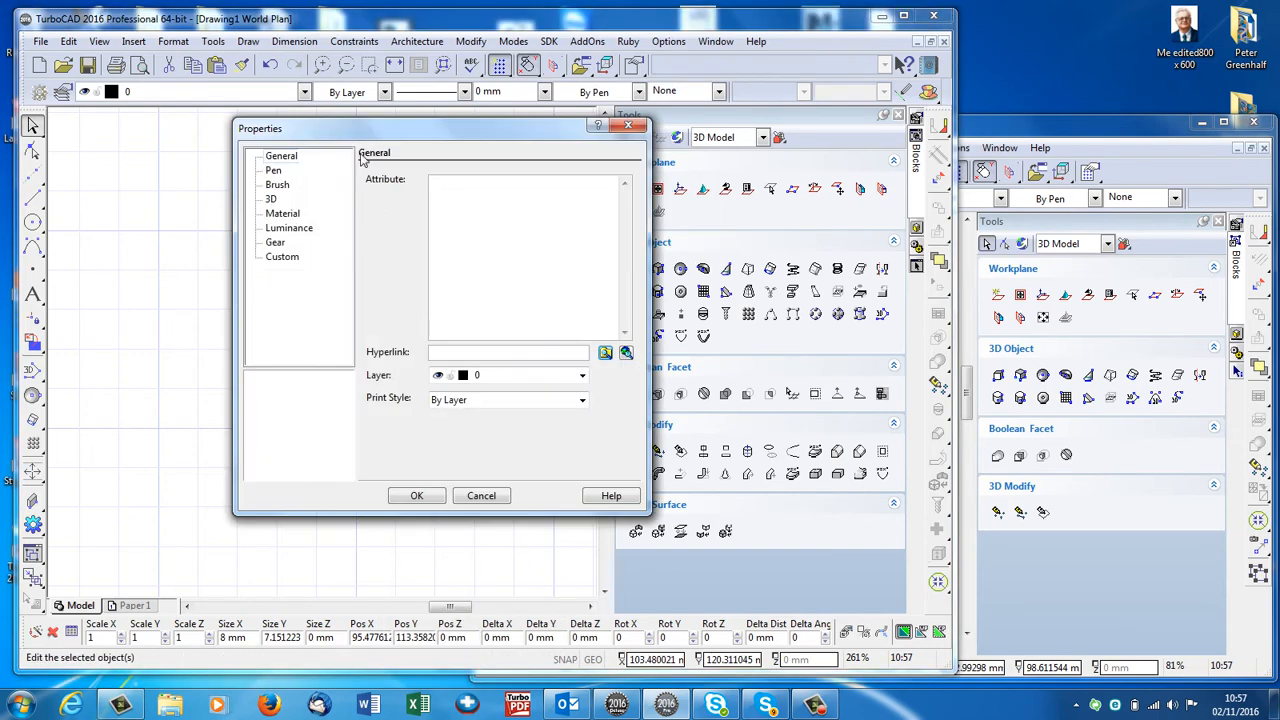
- View the Gear page, six teeth and 20° pressure angle, then cancel unchanged
{"action": "left_click", "coordinate": [276, 242]}
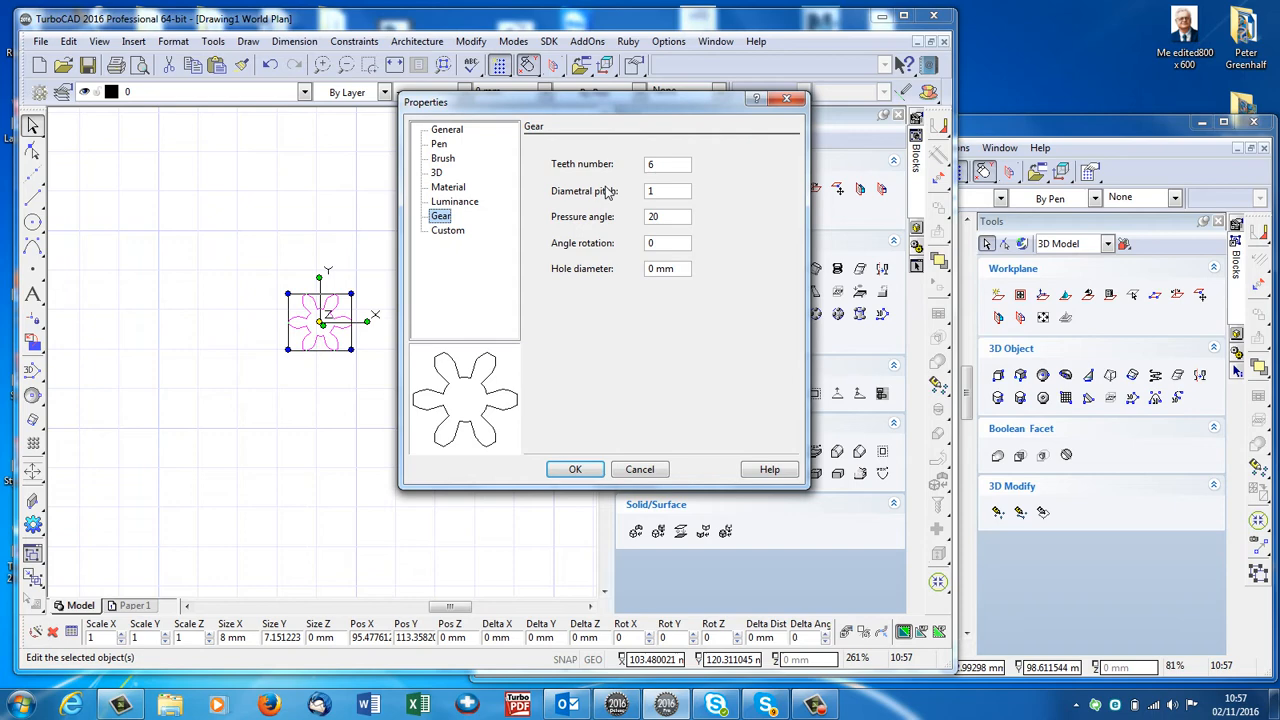
{"action": "mouse_move", "coordinate": [388, 364]}
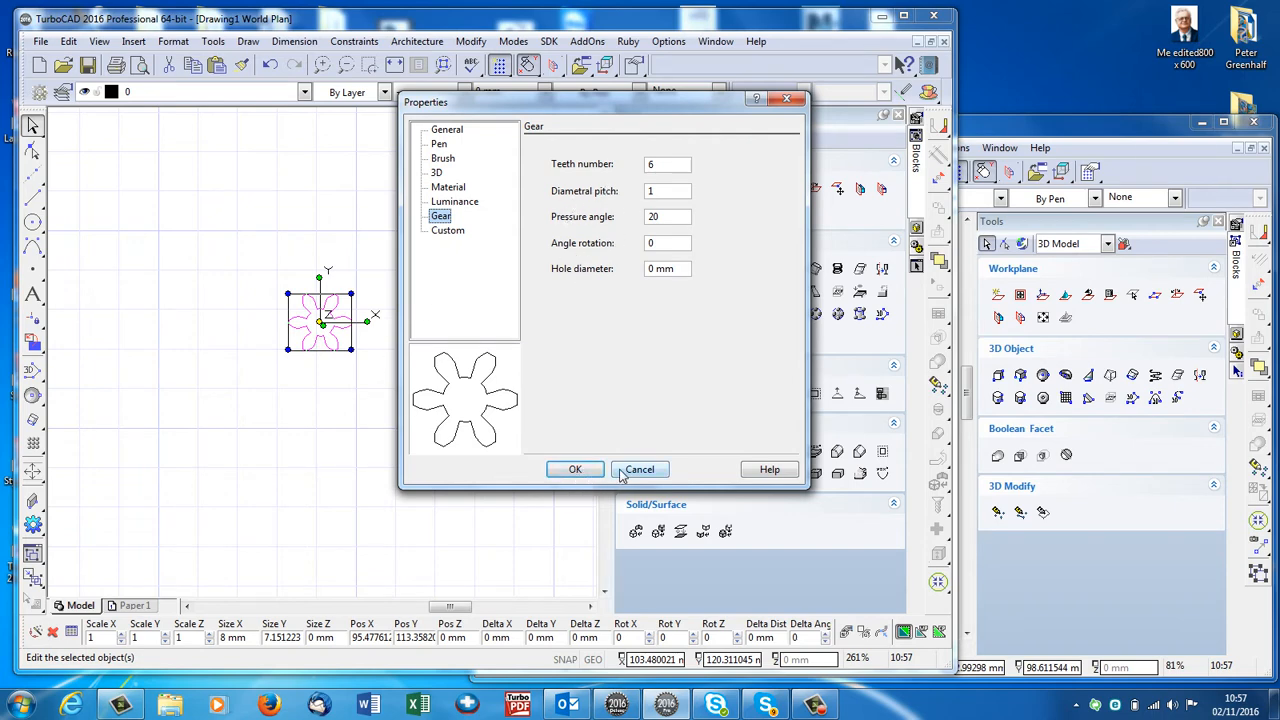
{"action": "left_click", "coordinate": [640, 468]}
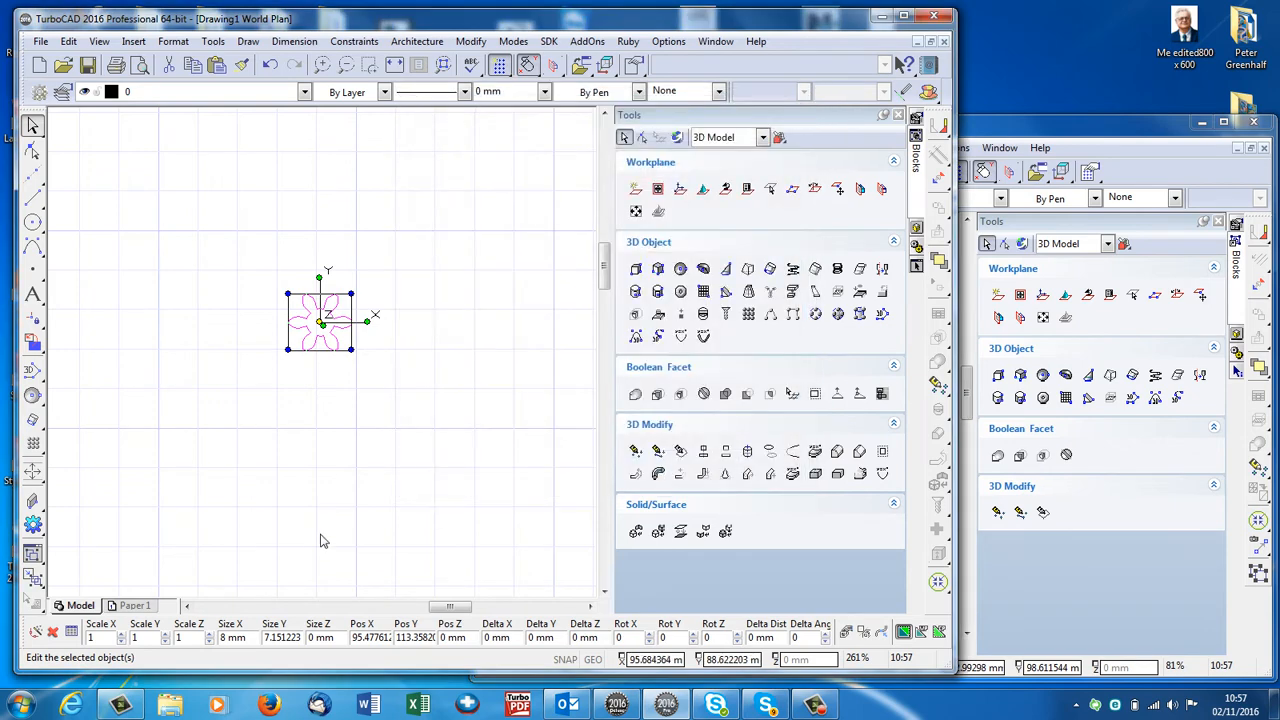
- Browse the Draw, Constraints and Modify menus around the gear contour
{"action": "left_click", "coordinate": [248, 40]}
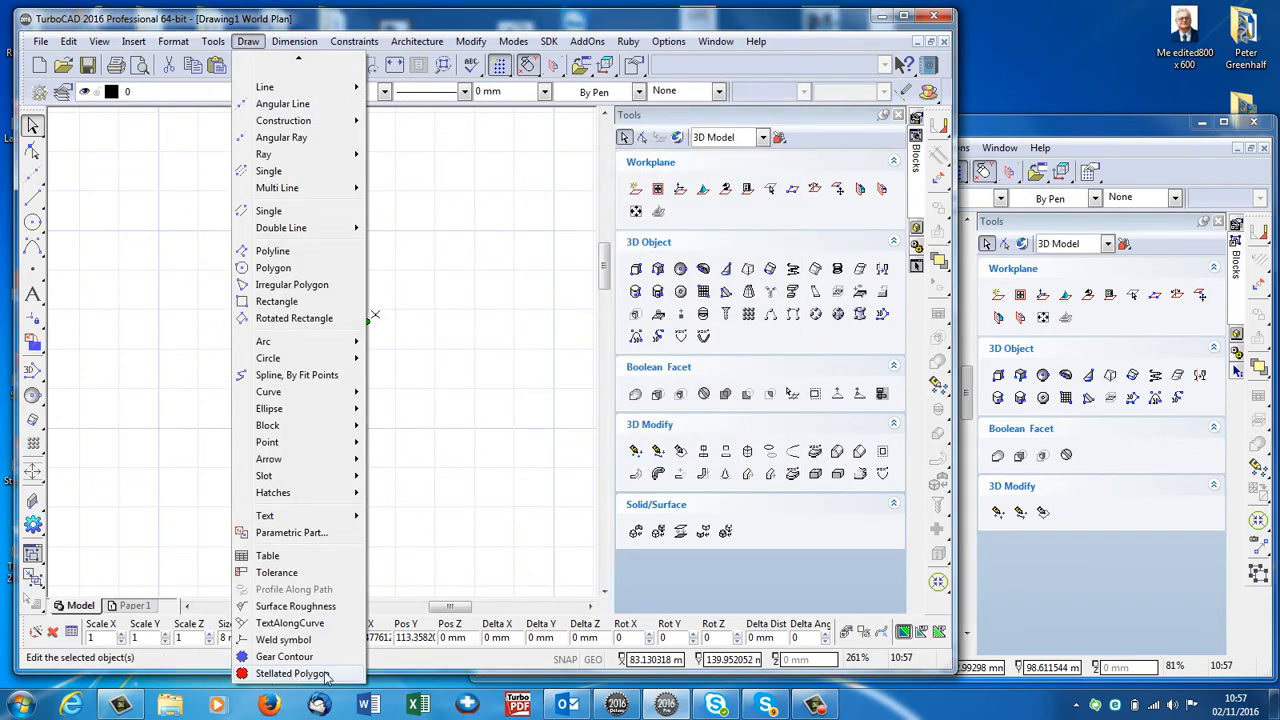
{"action": "mouse_move", "coordinate": [400, 536]}
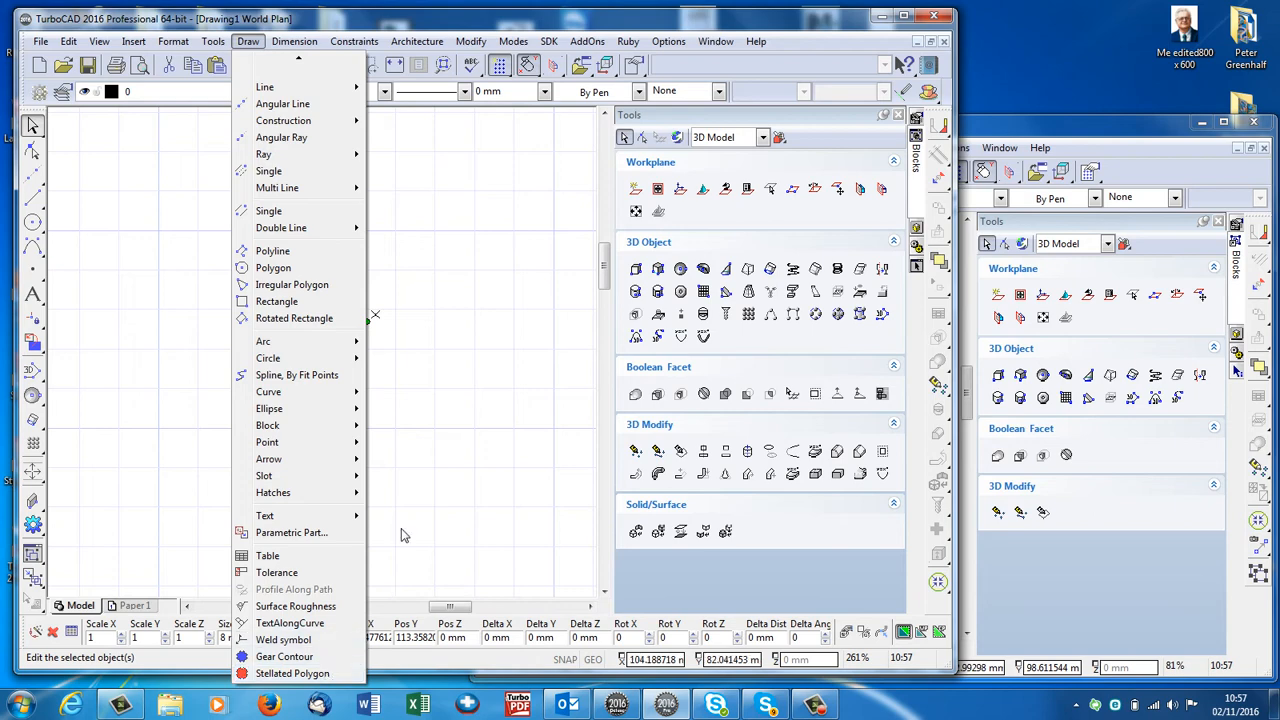
{"action": "left_click", "coordinate": [354, 40]}
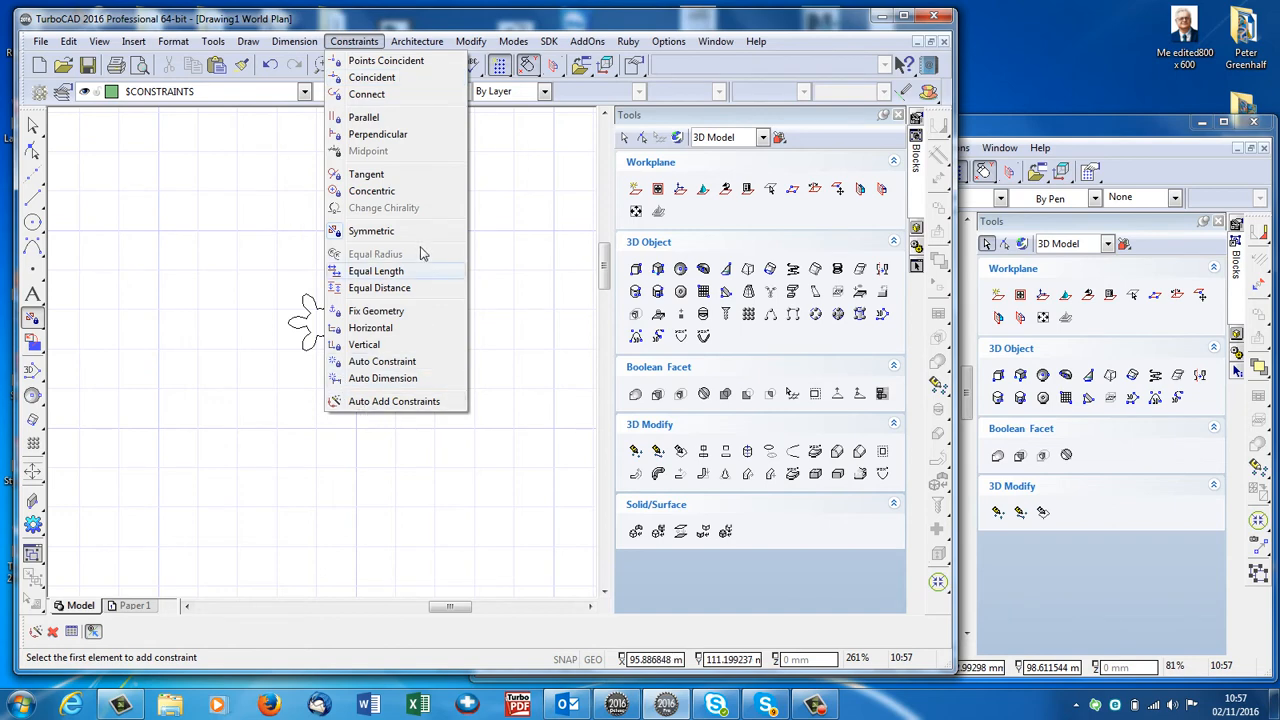
{"action": "mouse_move", "coordinate": [378, 134]}
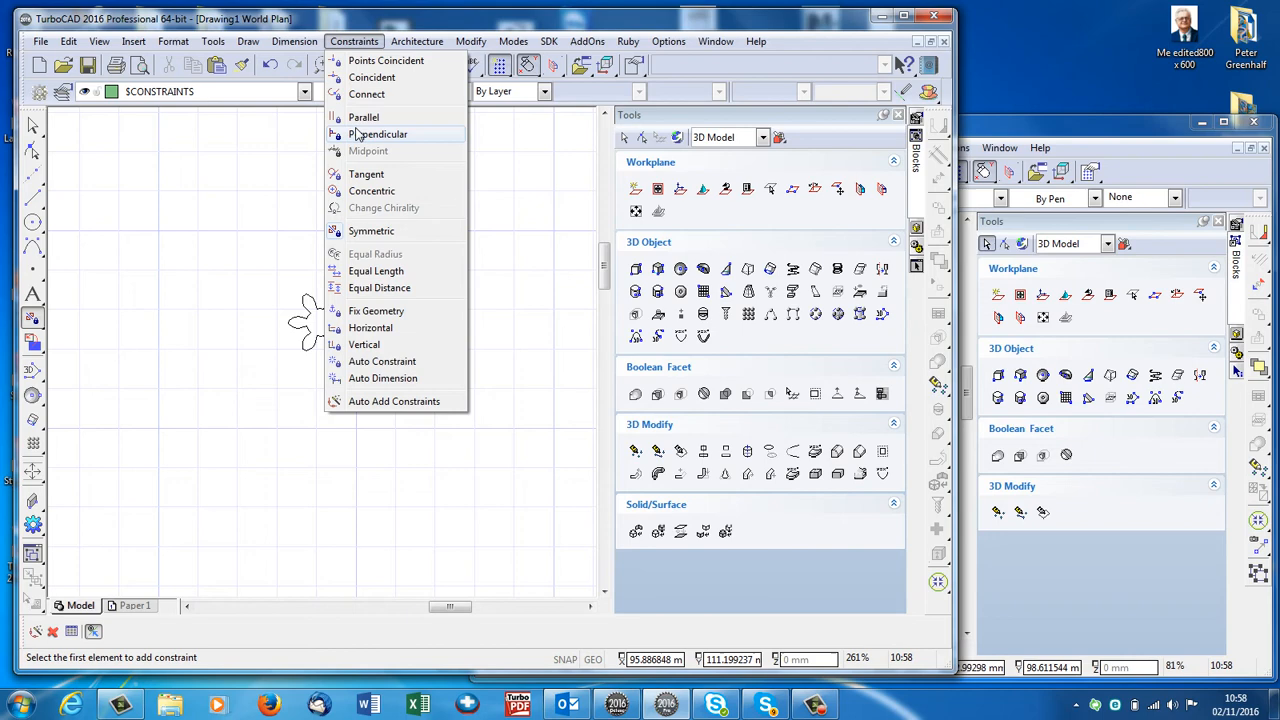
{"action": "left_click", "coordinate": [470, 40]}
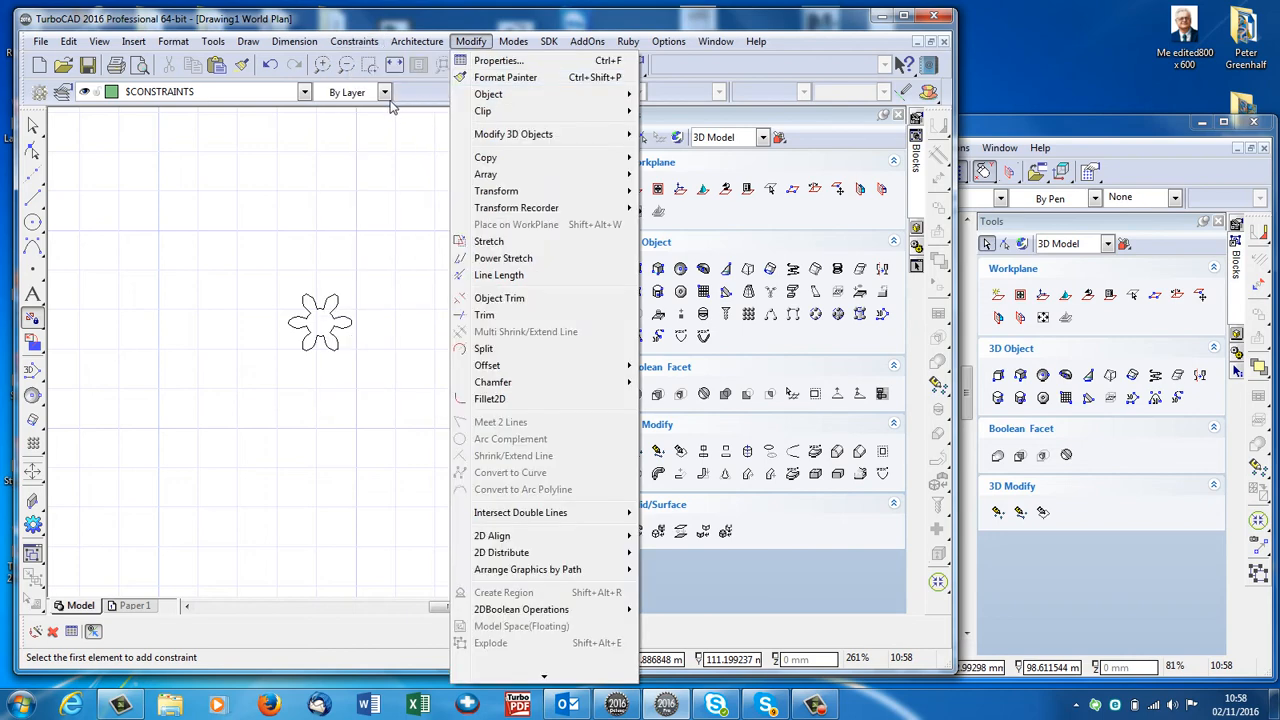
{"action": "left_click", "coordinate": [416, 40]}
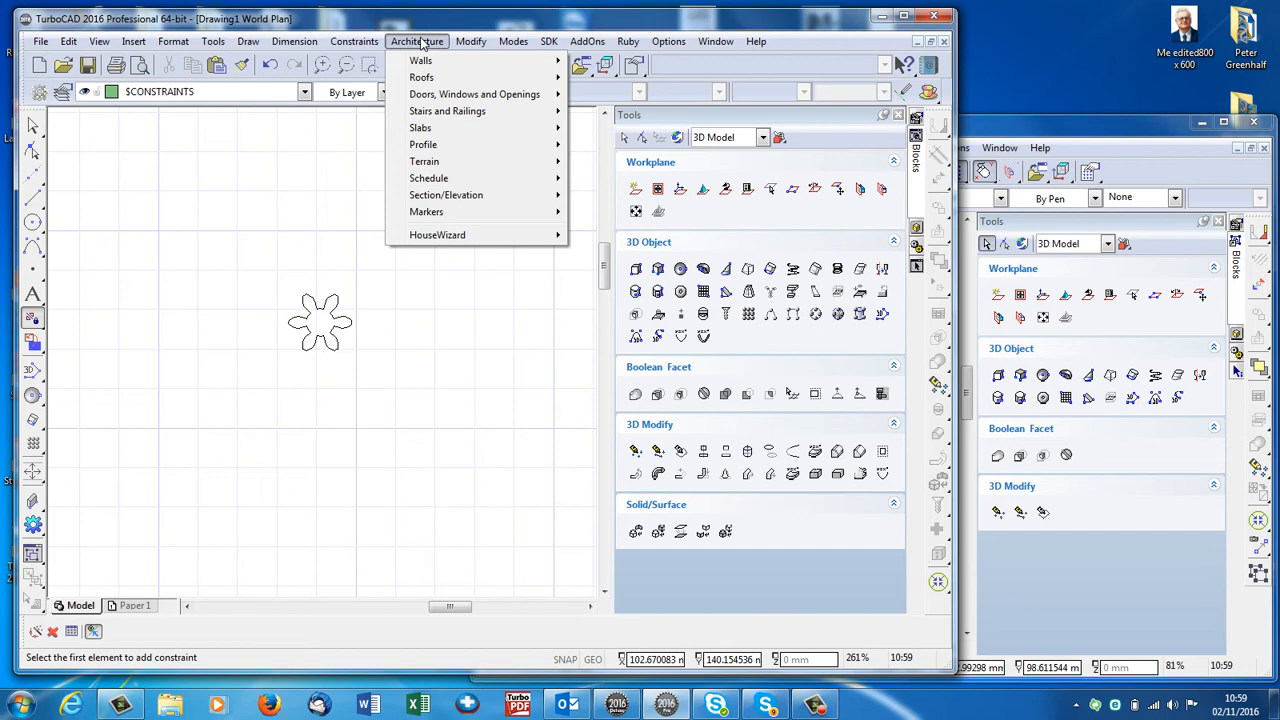
{"action": "left_click", "coordinate": [470, 40]}
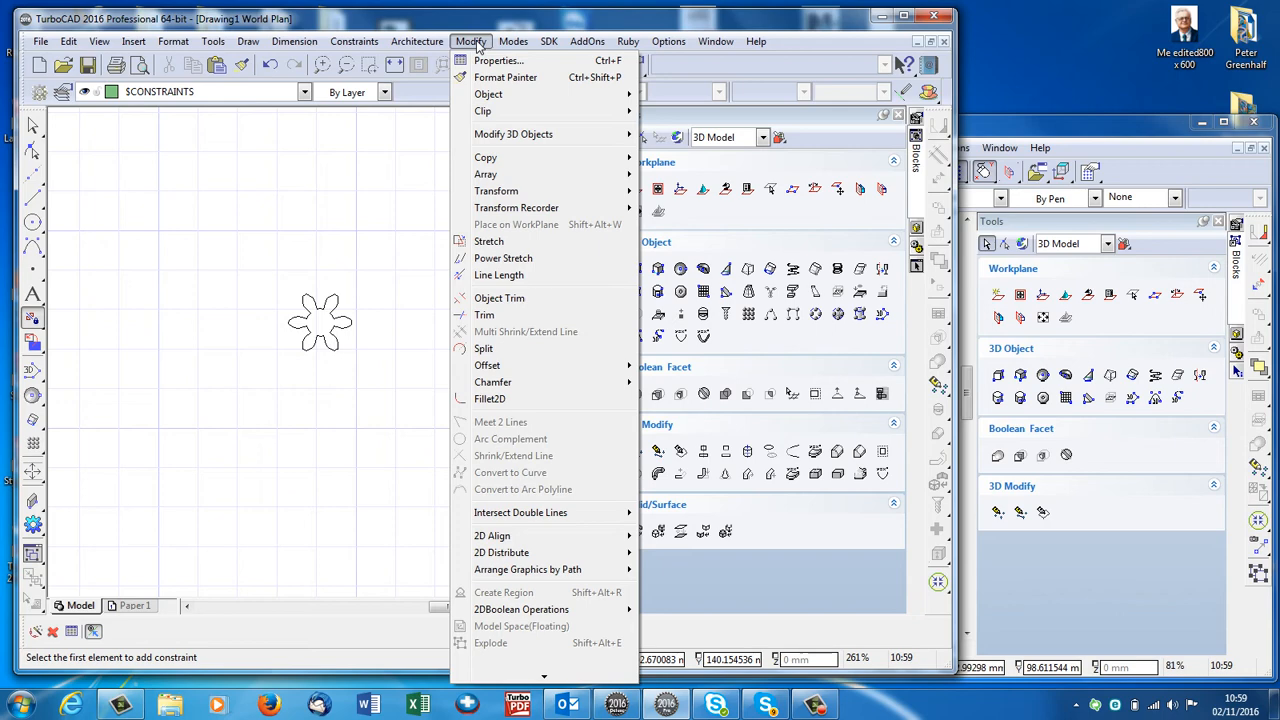
{"action": "left_click", "coordinate": [512, 40]}
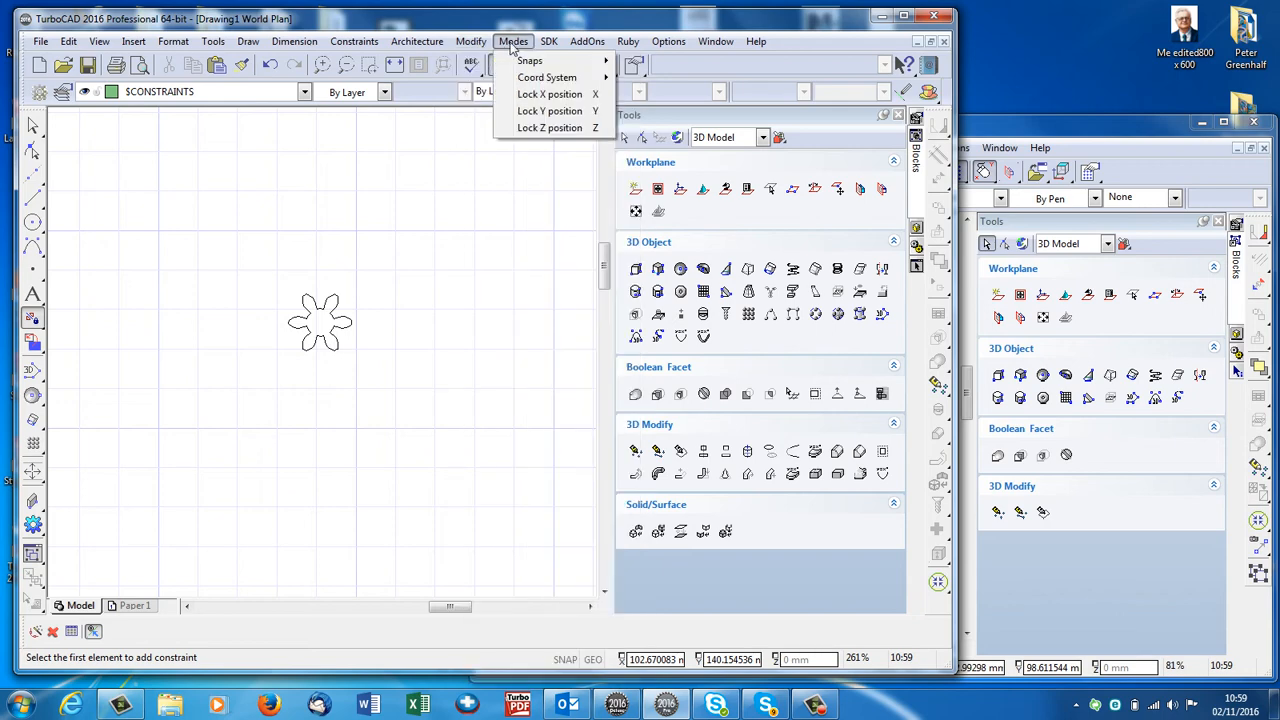
- Draw a rectangle right of the gear and copy it above-left
{"action": "left_click", "coordinate": [548, 40]}
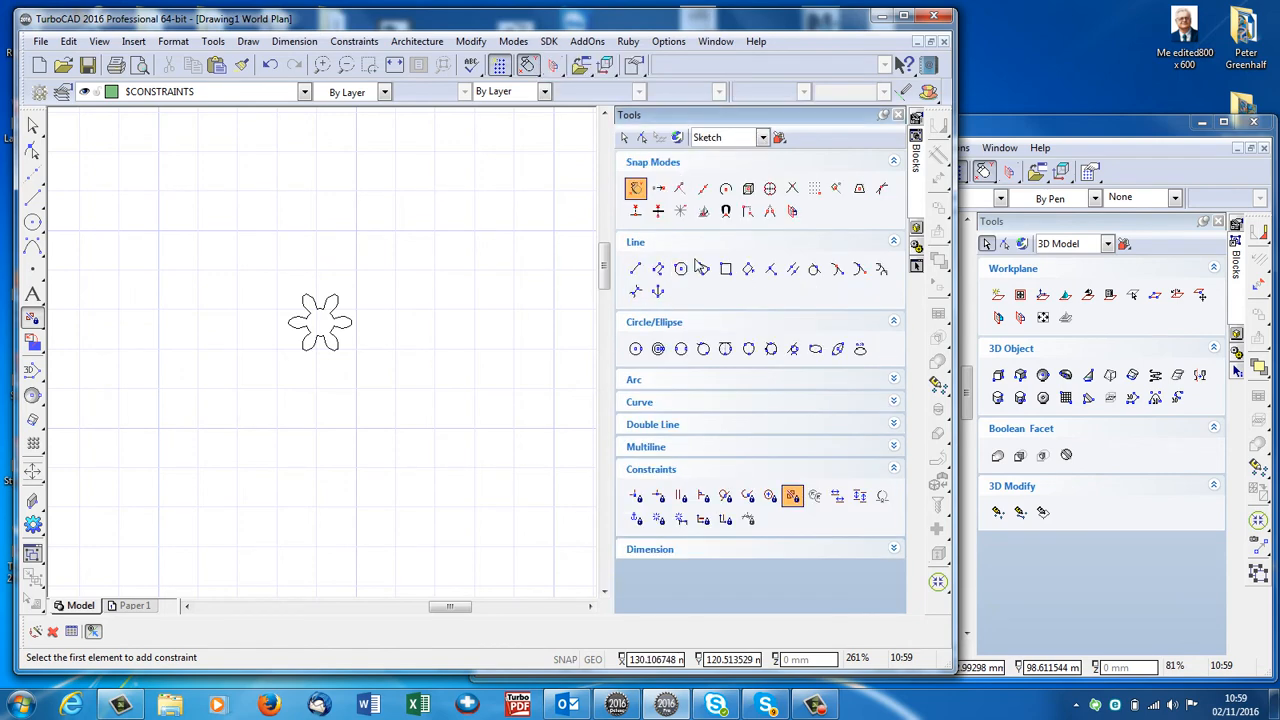
{"action": "left_click", "coordinate": [724, 268]}
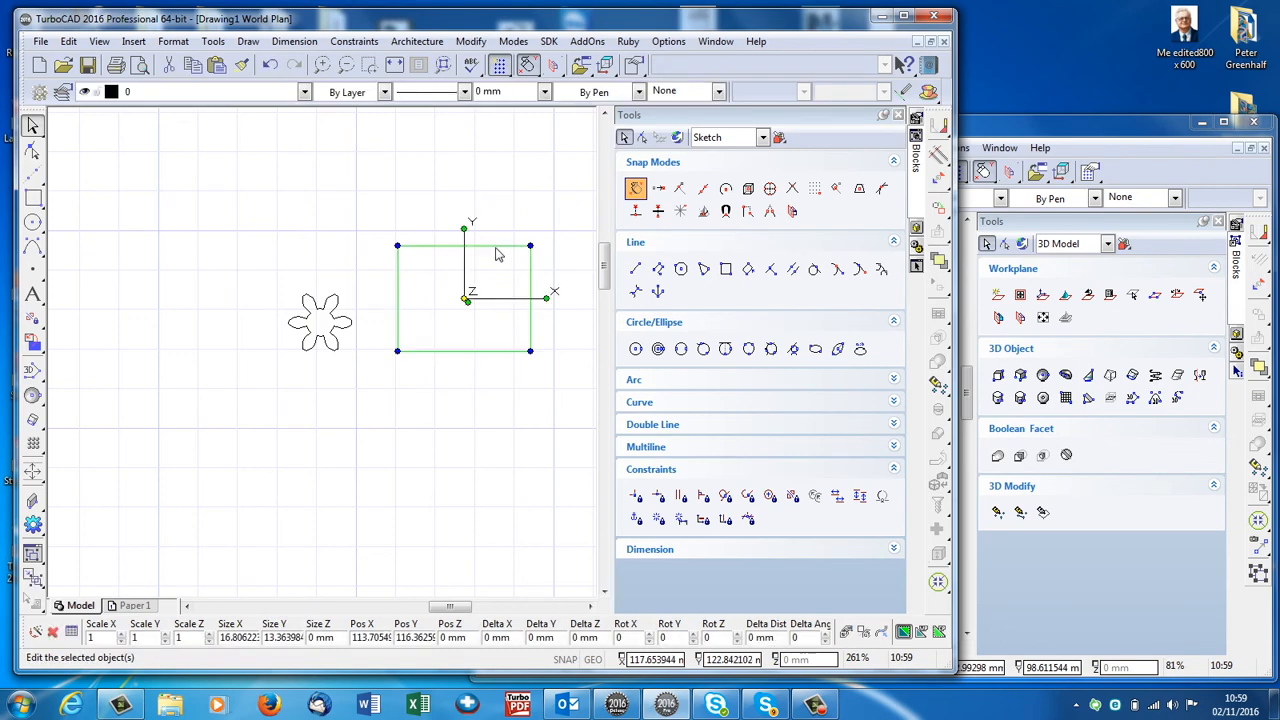
{"action": "left_click", "coordinate": [548, 40]}
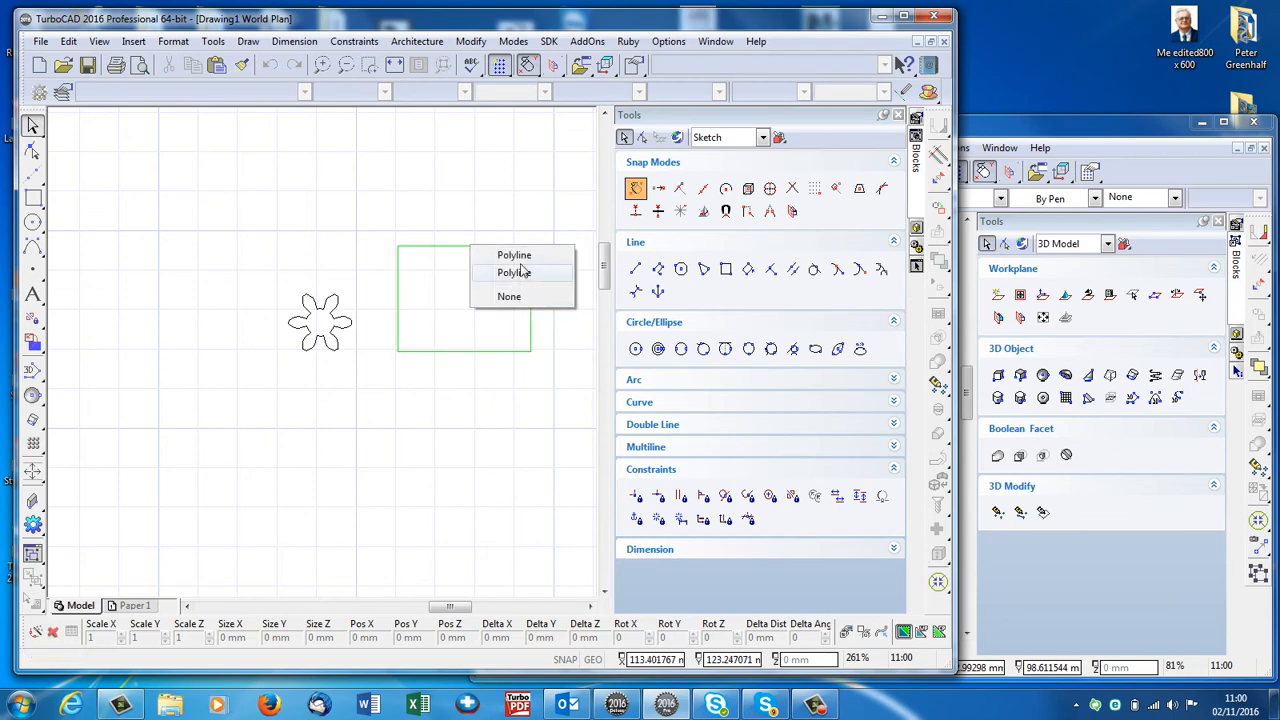
{"action": "left_click", "coordinate": [514, 256]}
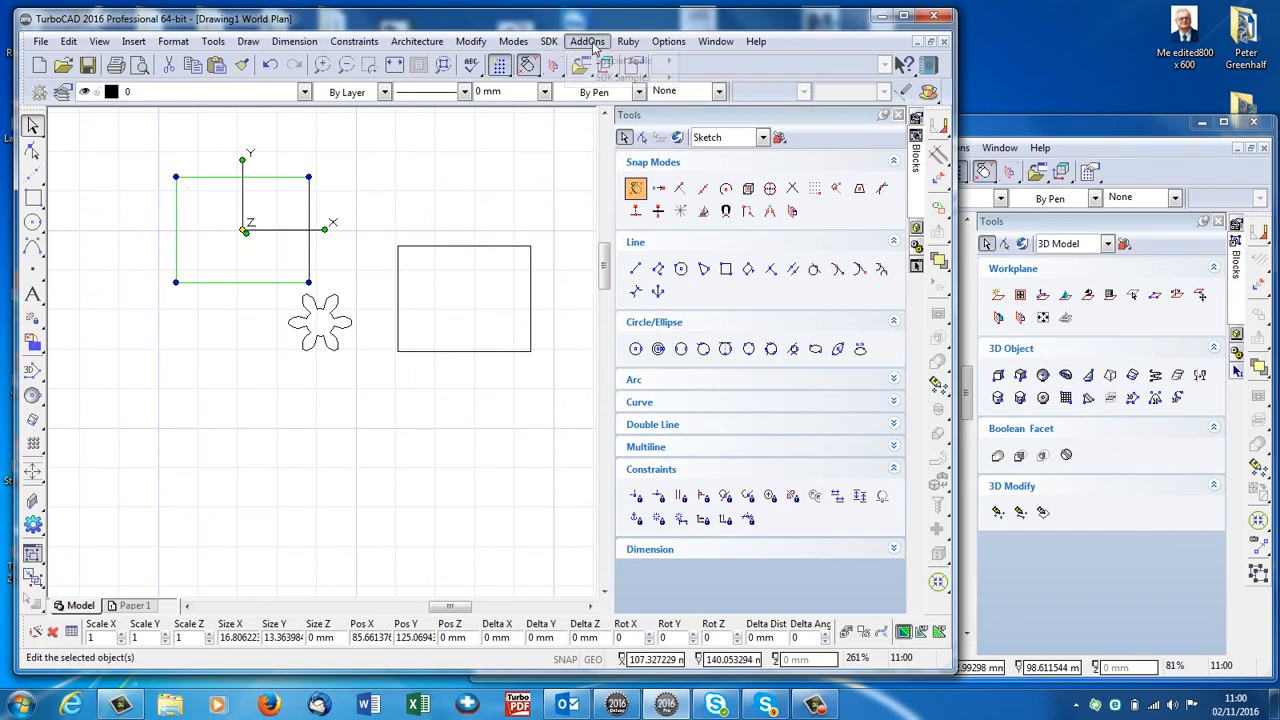
- Browse the AddOns menu with Special Tools and SDK Samples
{"action": "left_click", "coordinate": [588, 40]}
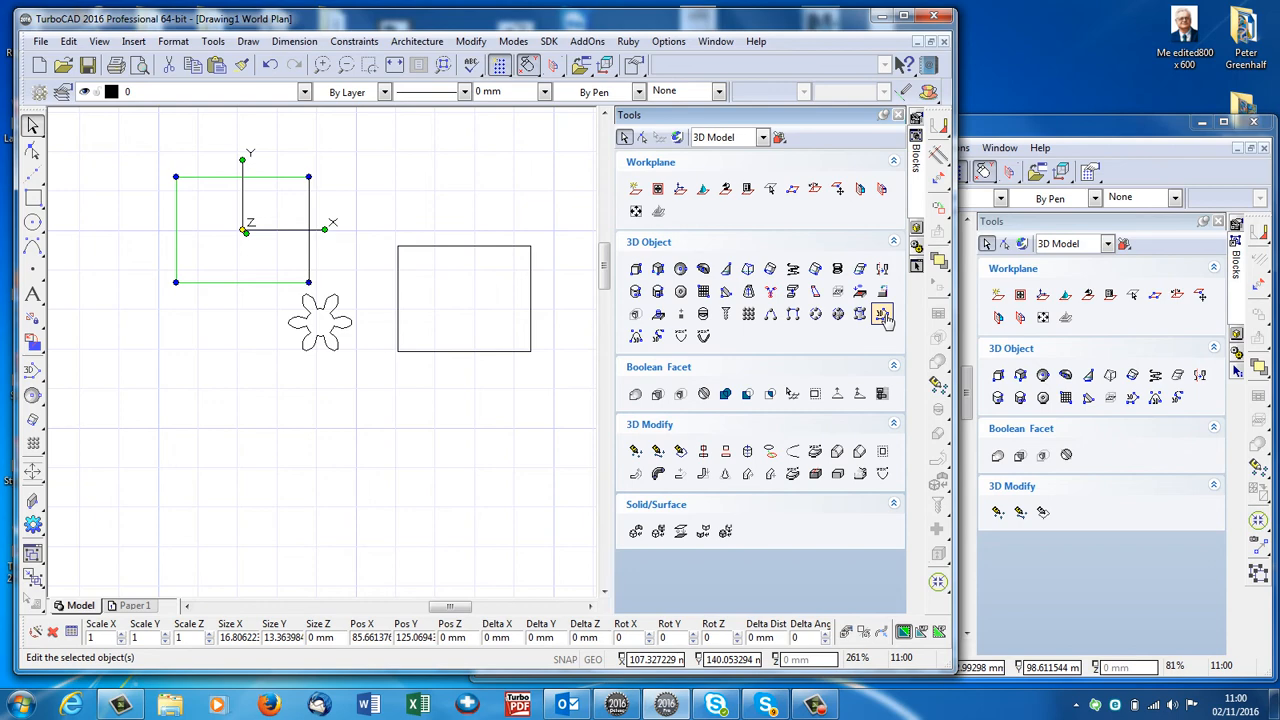
{"action": "left_click", "coordinate": [588, 40]}
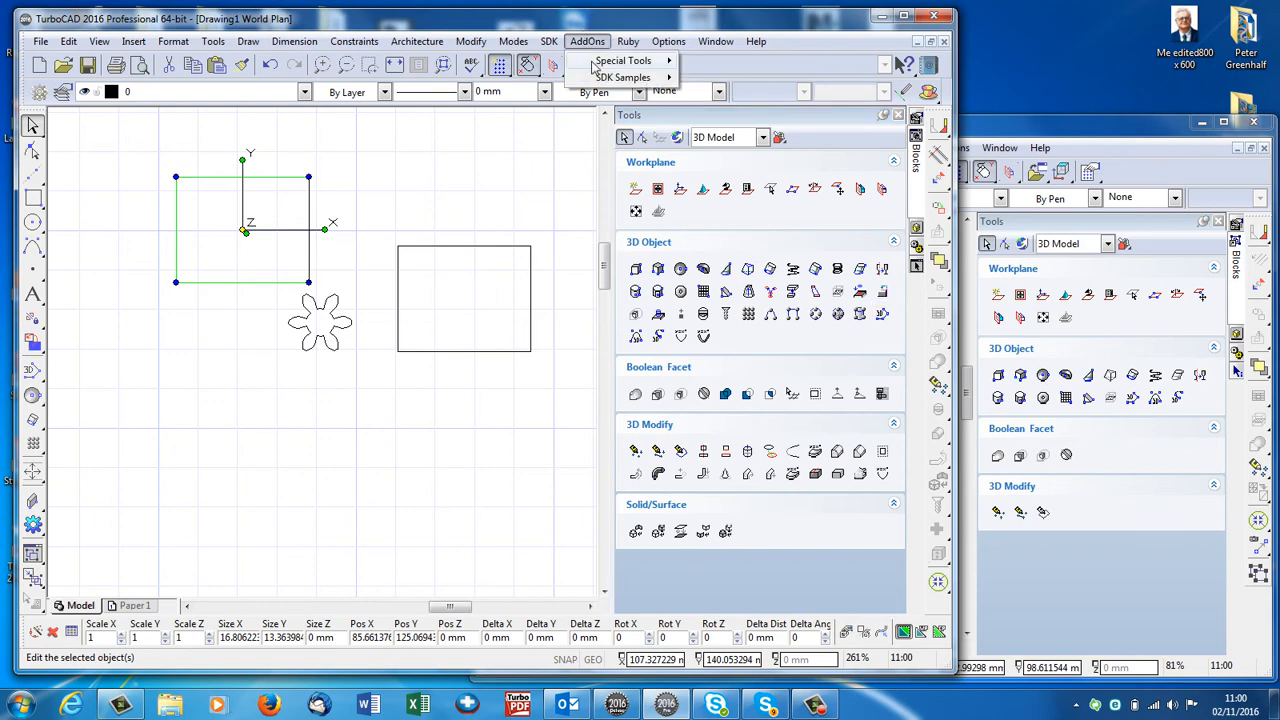
{"action": "mouse_move", "coordinate": [728, 60]}
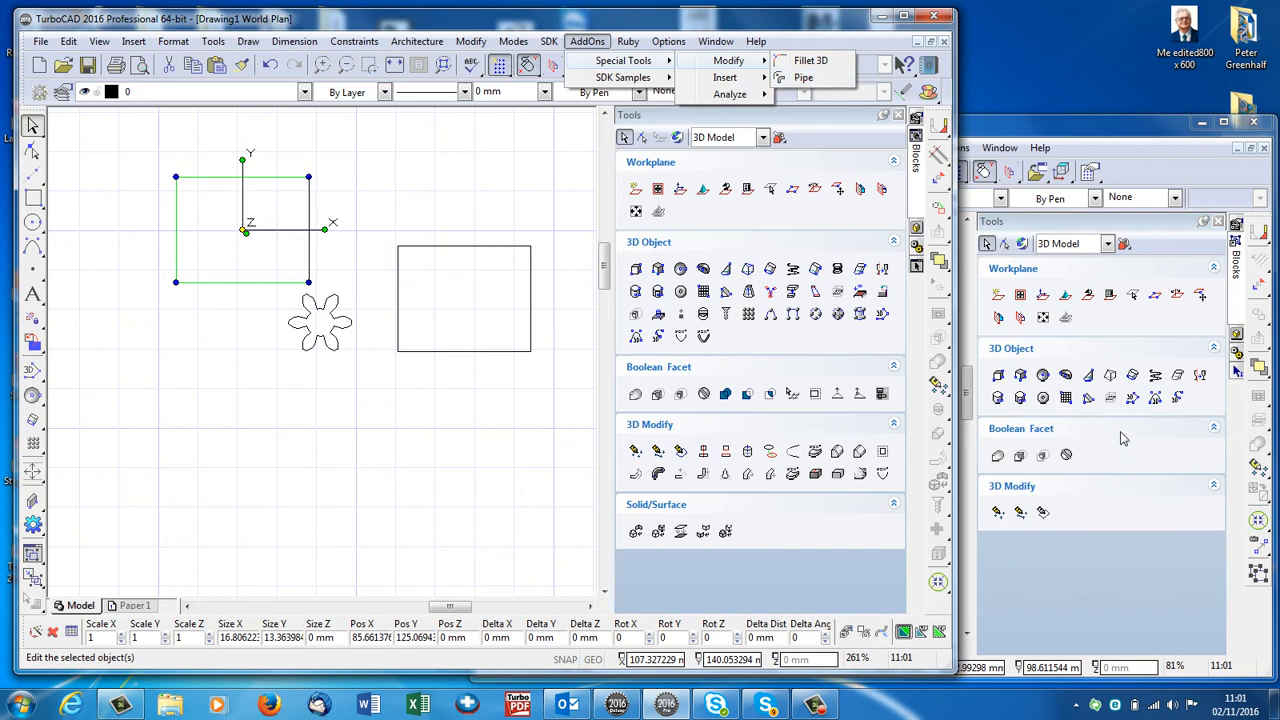
{"action": "mouse_move", "coordinate": [1172, 442]}
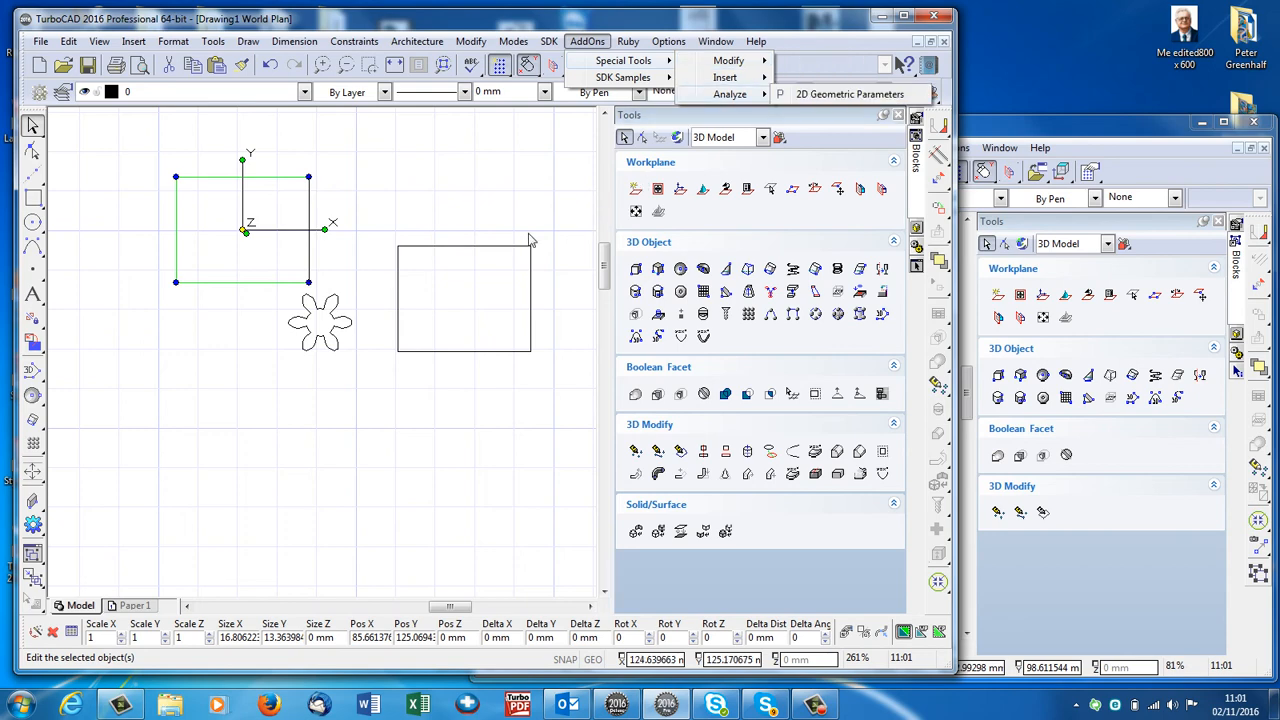
{"action": "mouse_move", "coordinate": [562, 292]}
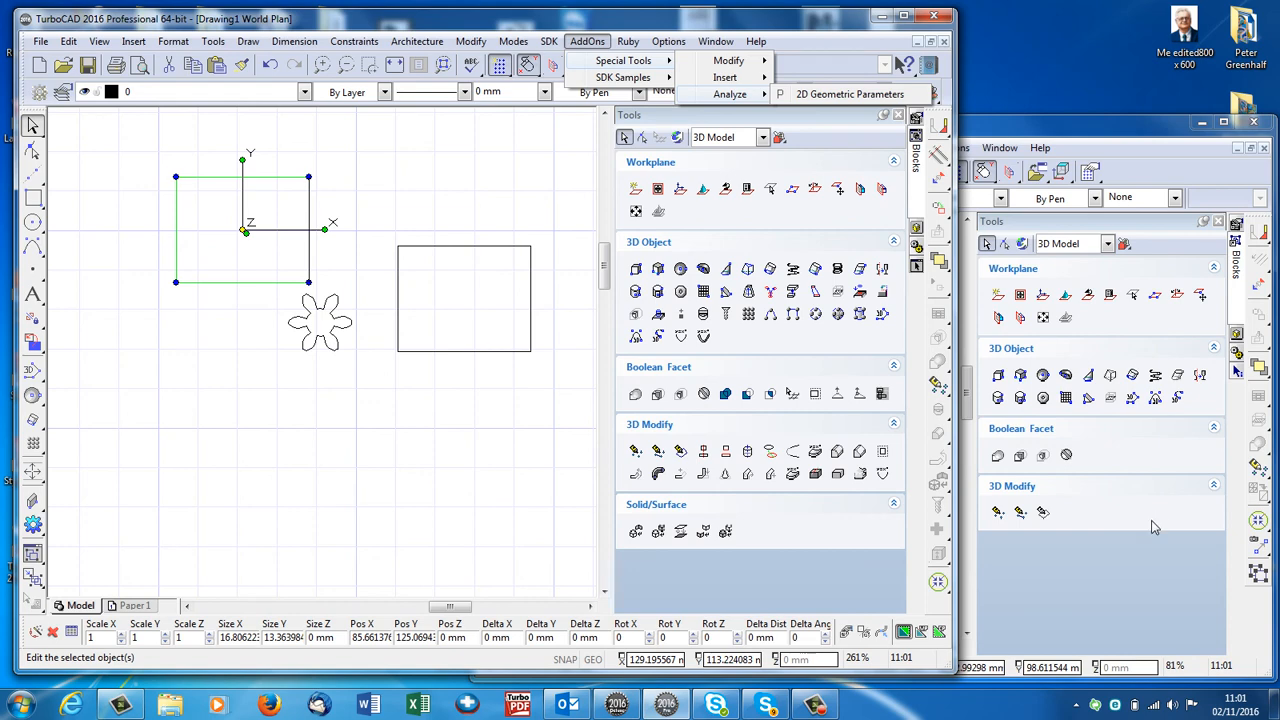
{"action": "mouse_move", "coordinate": [518, 438]}
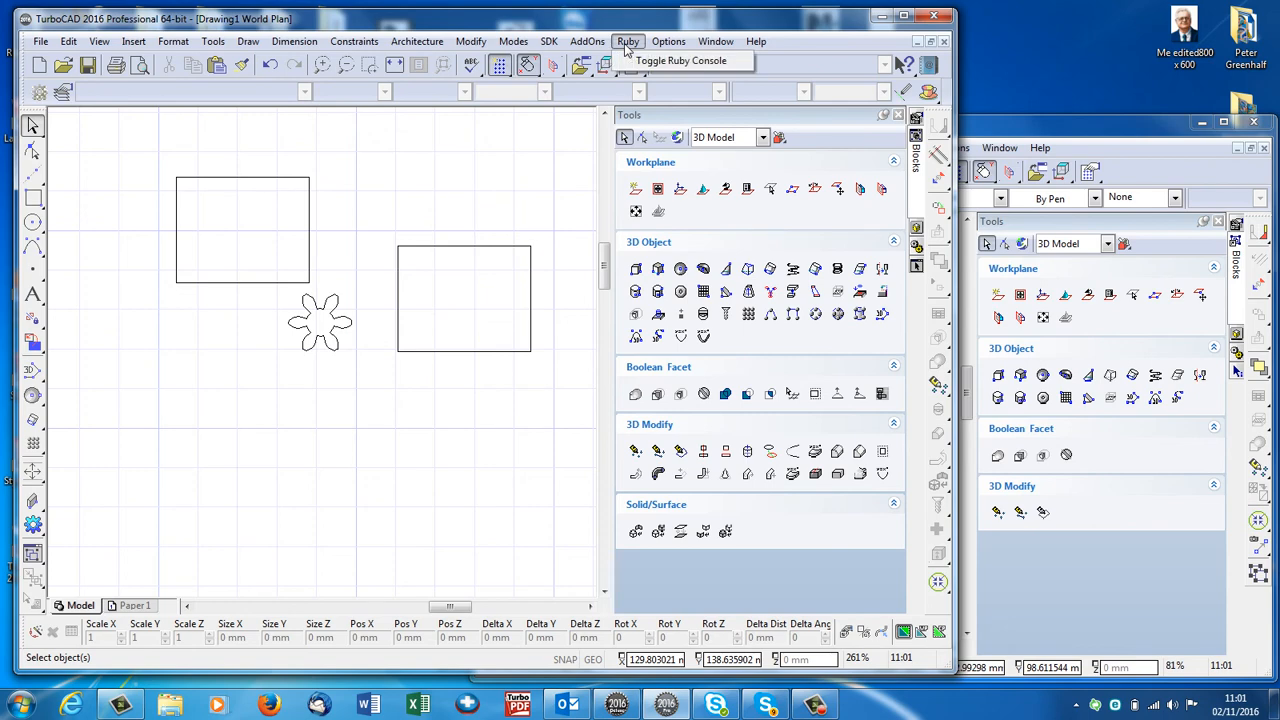
- Open Drawing Setup on the ACIS page via Options > ACIS
{"action": "left_click", "coordinate": [668, 40]}
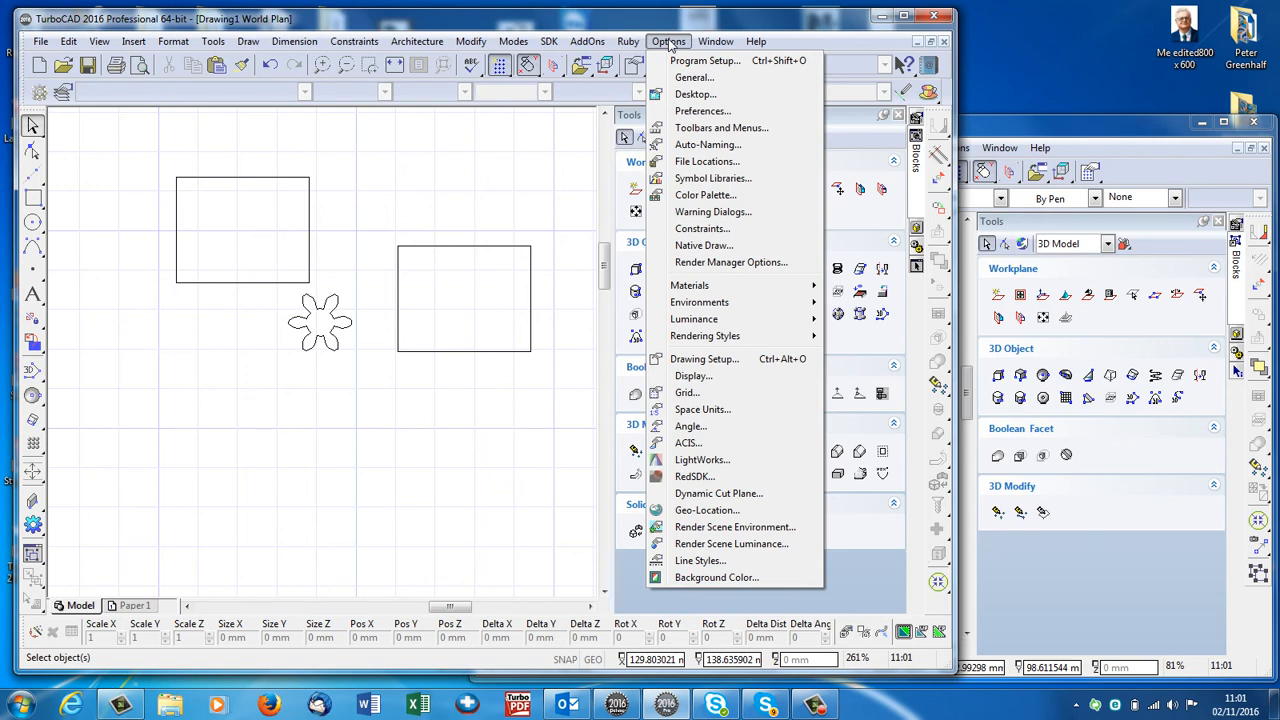
{"action": "mouse_move", "coordinate": [690, 426]}
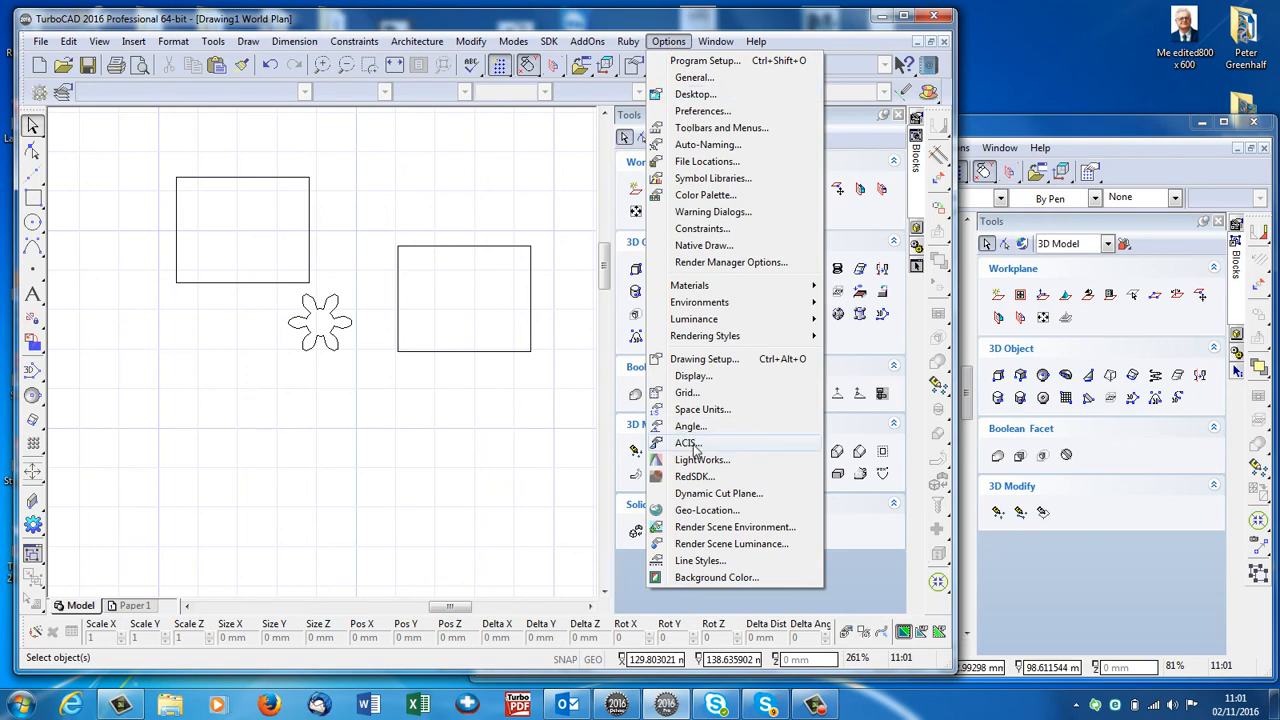
{"action": "left_click", "coordinate": [686, 444]}
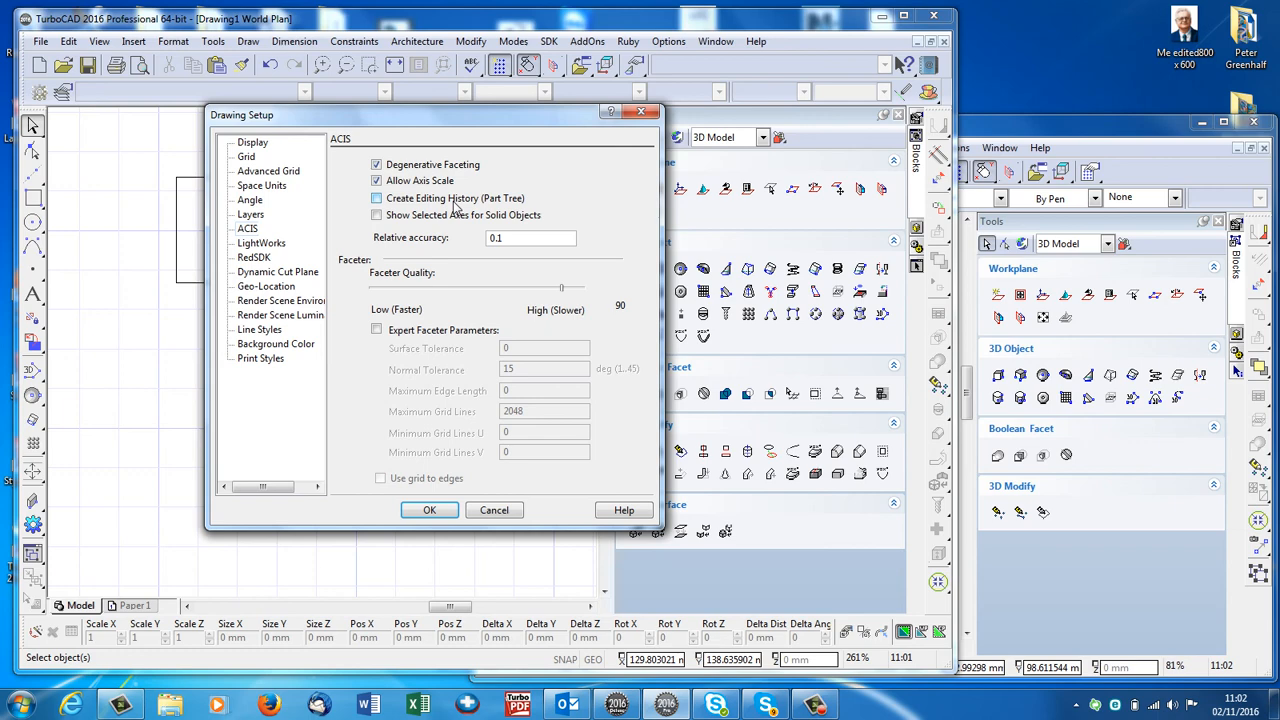
{"action": "mouse_move", "coordinate": [456, 210]}
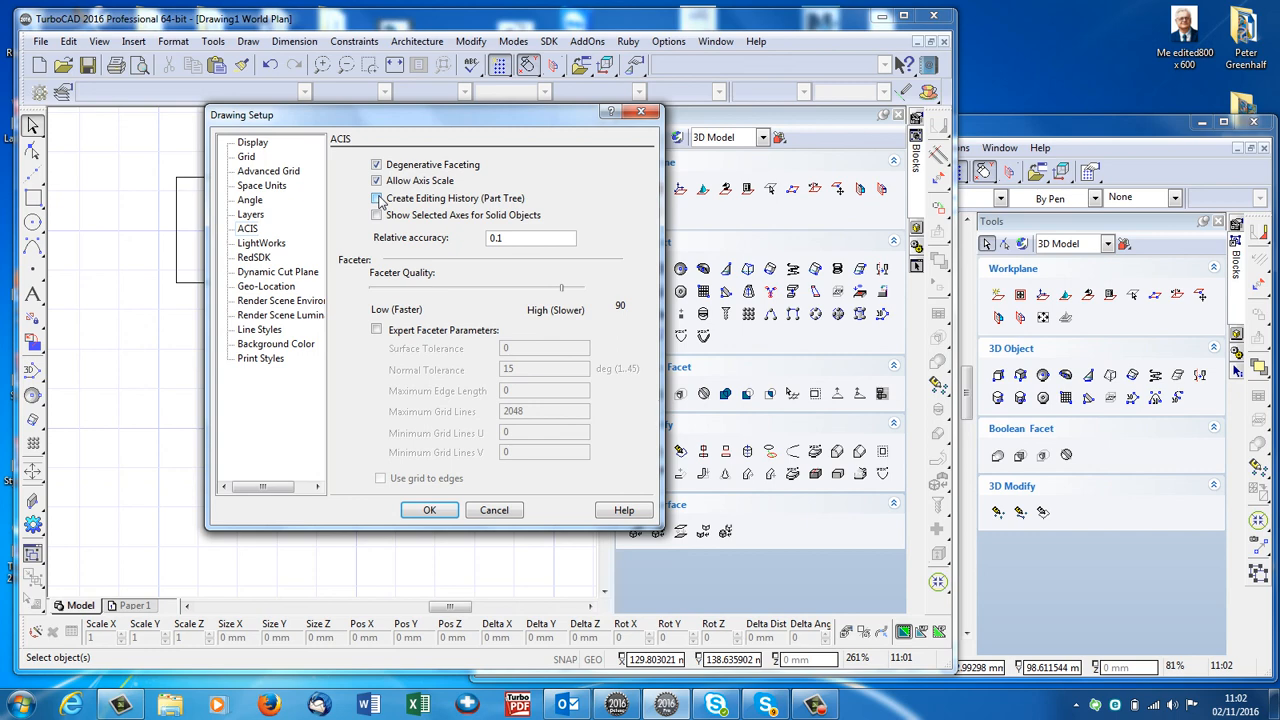
{"action": "left_click", "coordinate": [376, 198]}
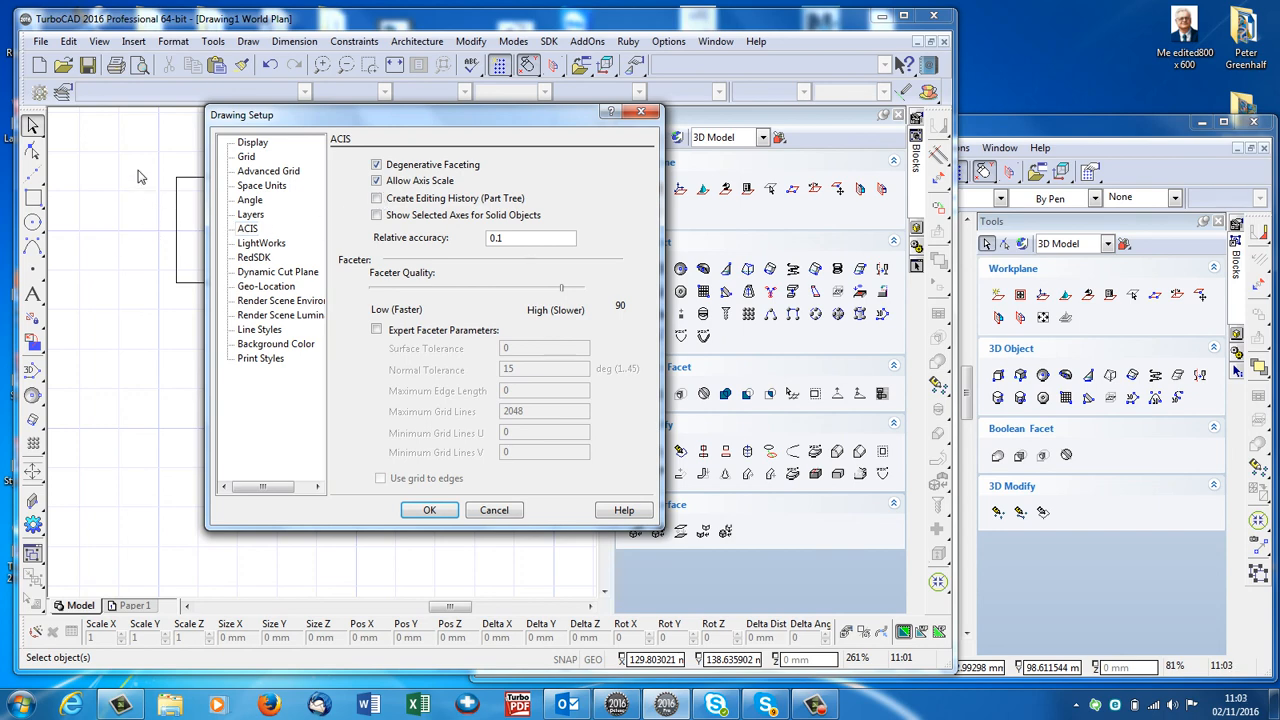